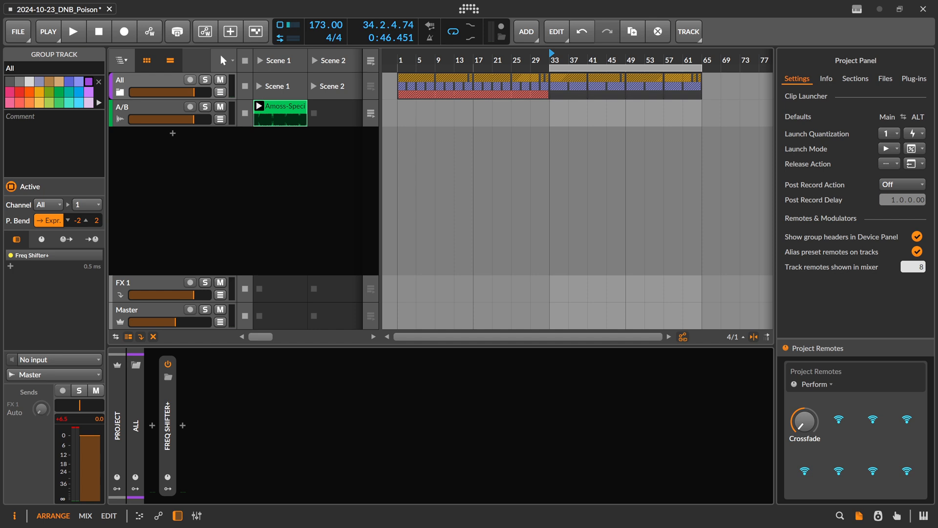
{"action": "mouse_move", "coordinate": [157, 88]}
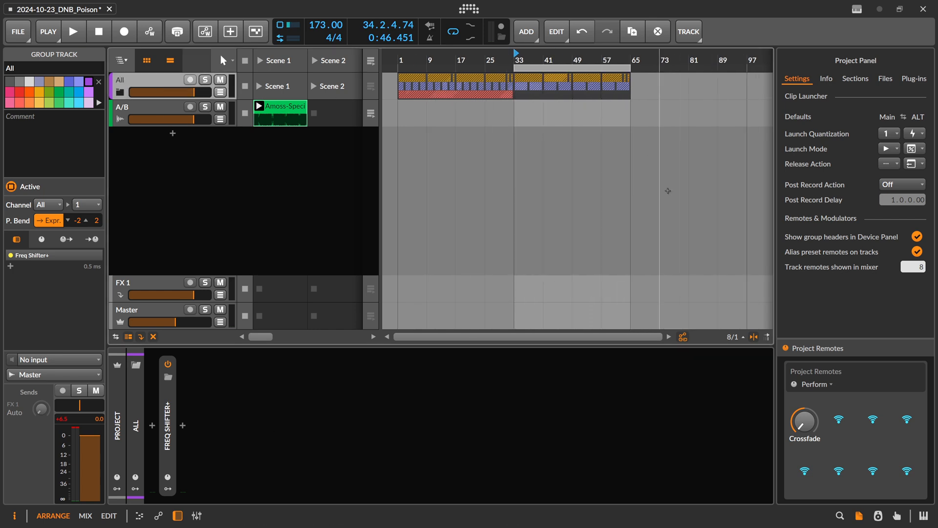
- Play and stop the project twice to audition the current mix
{"action": "left_click", "coordinate": [74, 32]}
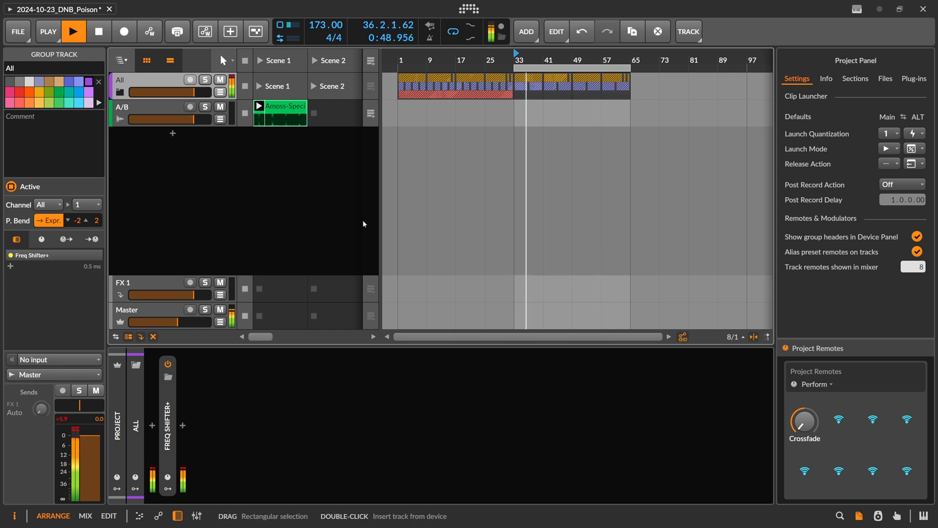
{"action": "left_click", "coordinate": [280, 109]}
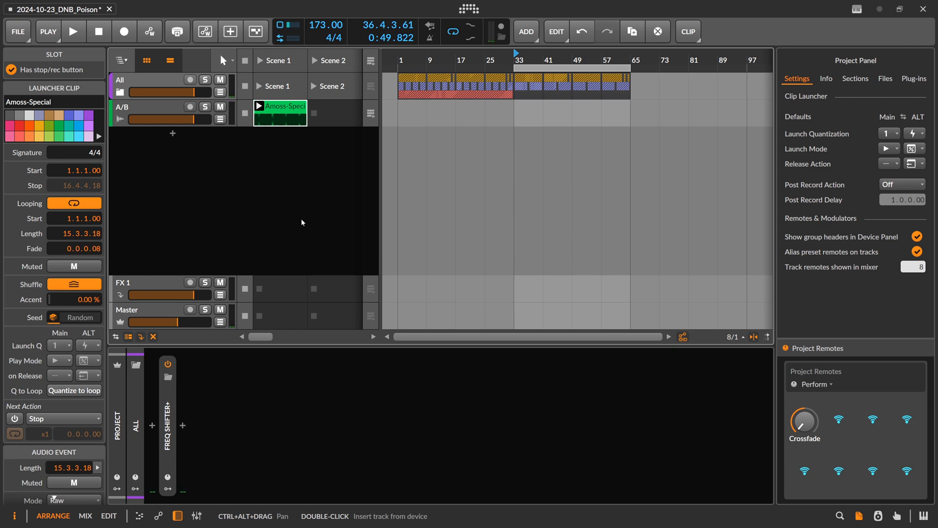
{"action": "mouse_move", "coordinate": [795, 397]}
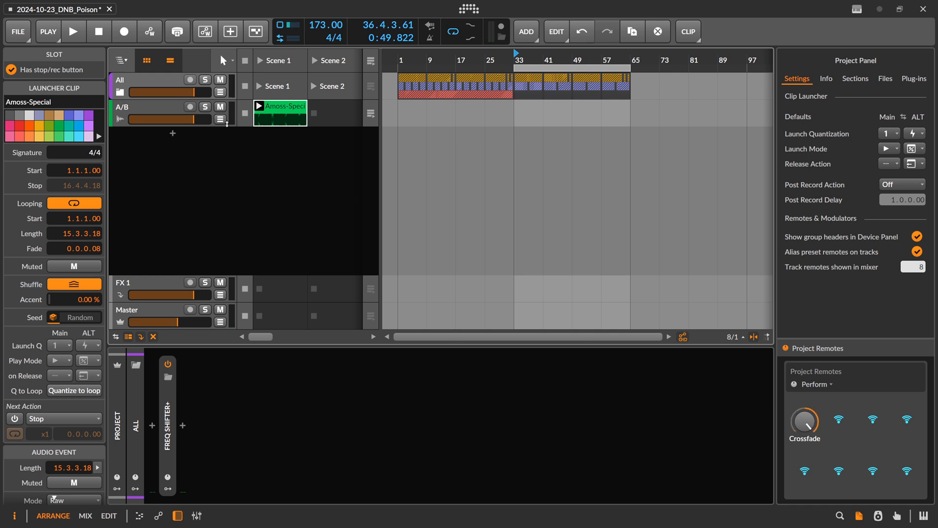
{"action": "left_click", "coordinate": [74, 31]}
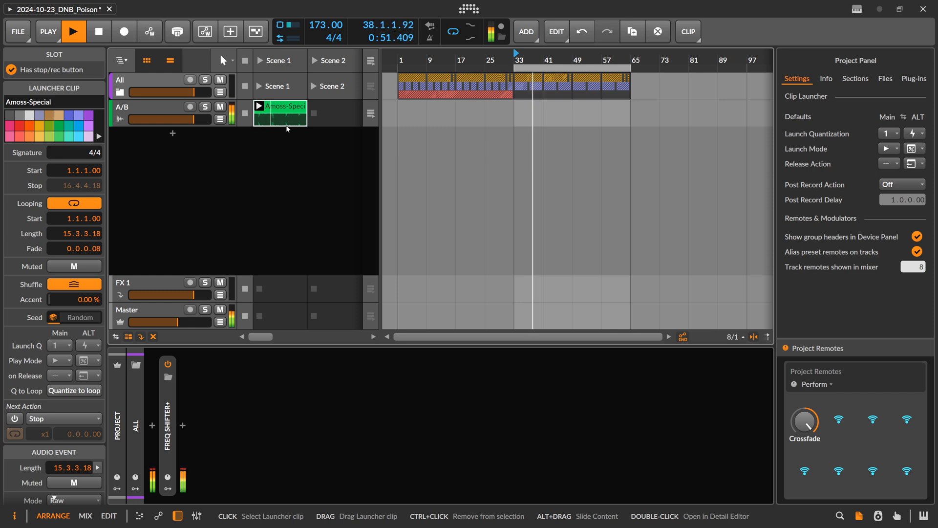
{"action": "left_click", "coordinate": [74, 30]}
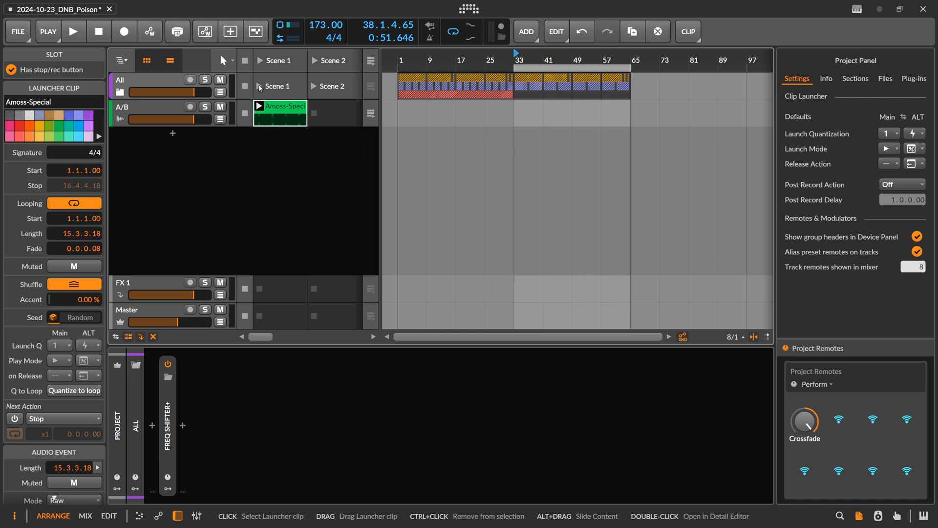
- Add EQ+ to the All group, compare its analyzer against track A/B, then discard it
{"action": "left_click", "coordinate": [137, 80]}
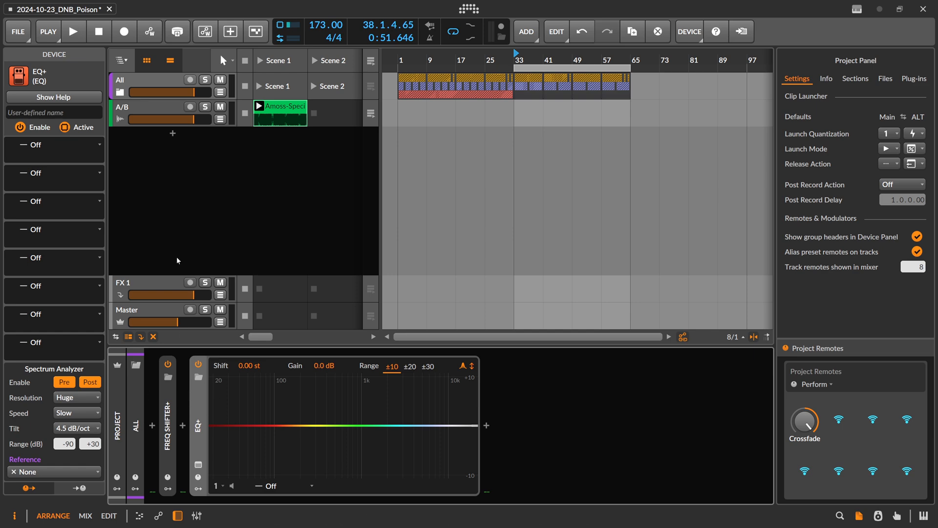
{"action": "mouse_move", "coordinate": [274, 286]}
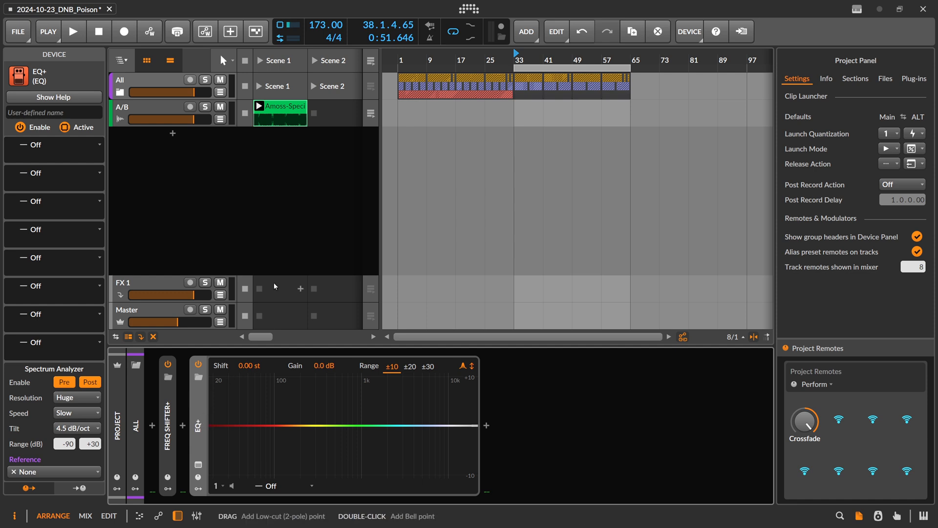
{"action": "left_click", "coordinate": [74, 31]}
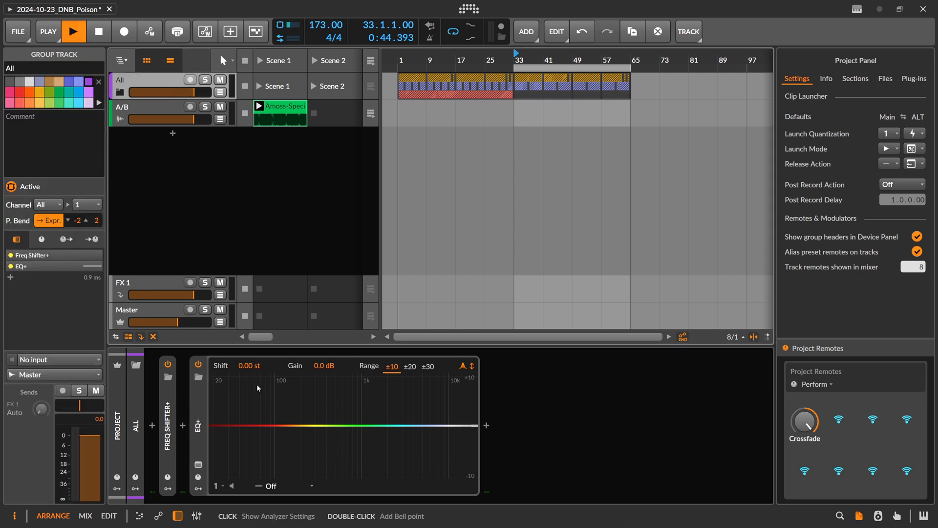
{"action": "left_click", "coordinate": [73, 31]}
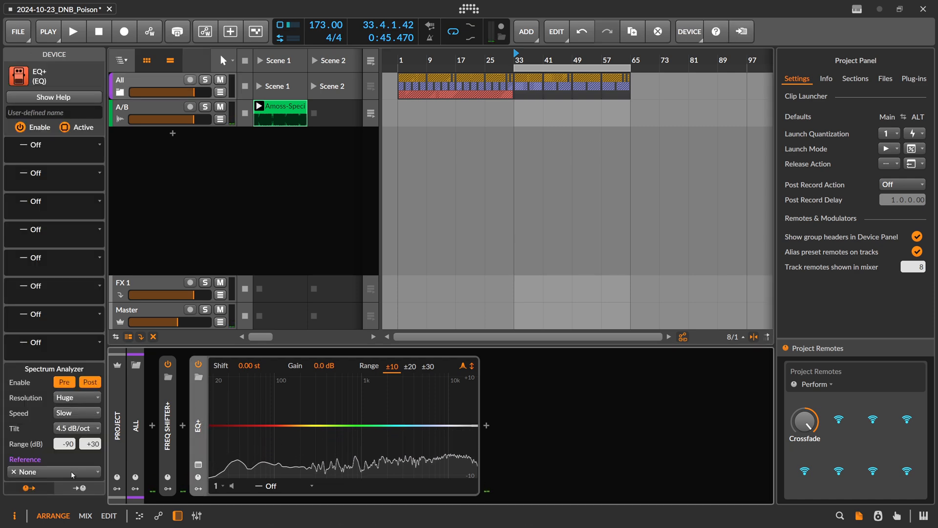
{"action": "left_click", "coordinate": [54, 471]}
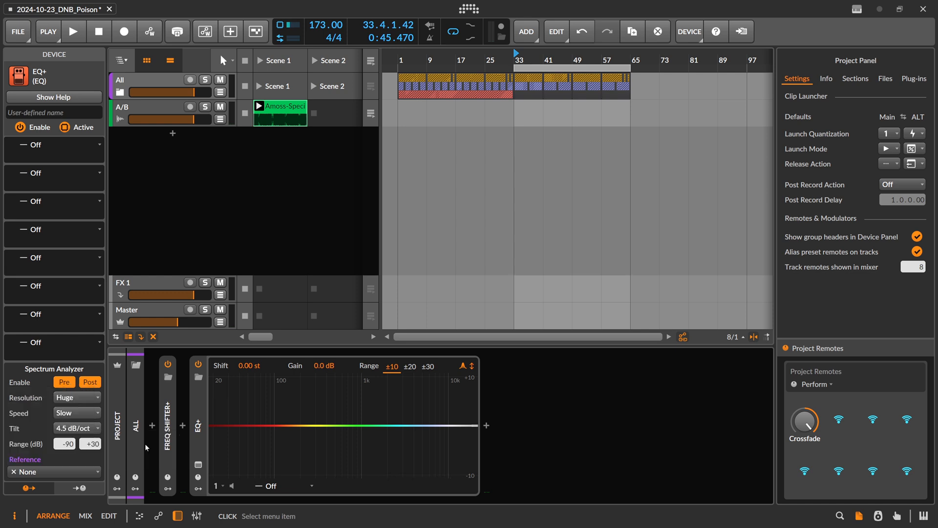
{"action": "left_click", "coordinate": [74, 32]}
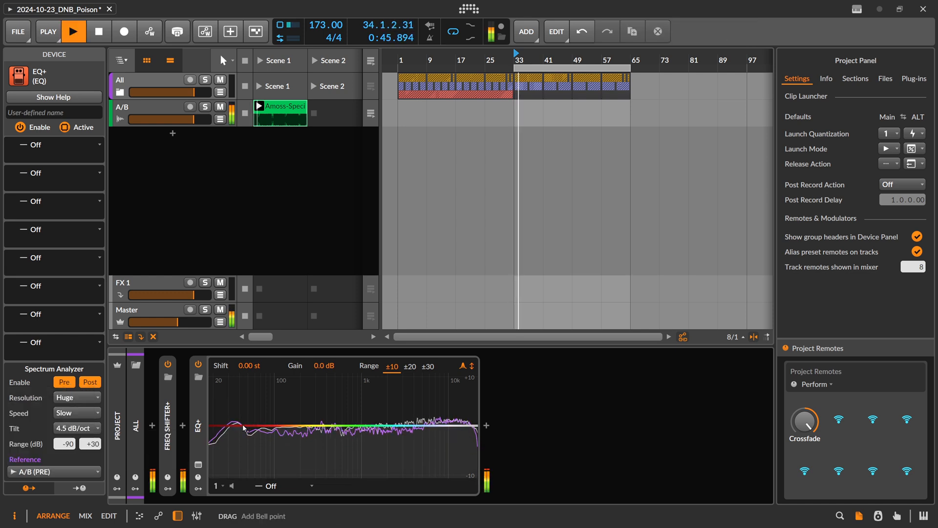
{"action": "left_click", "coordinate": [75, 32]}
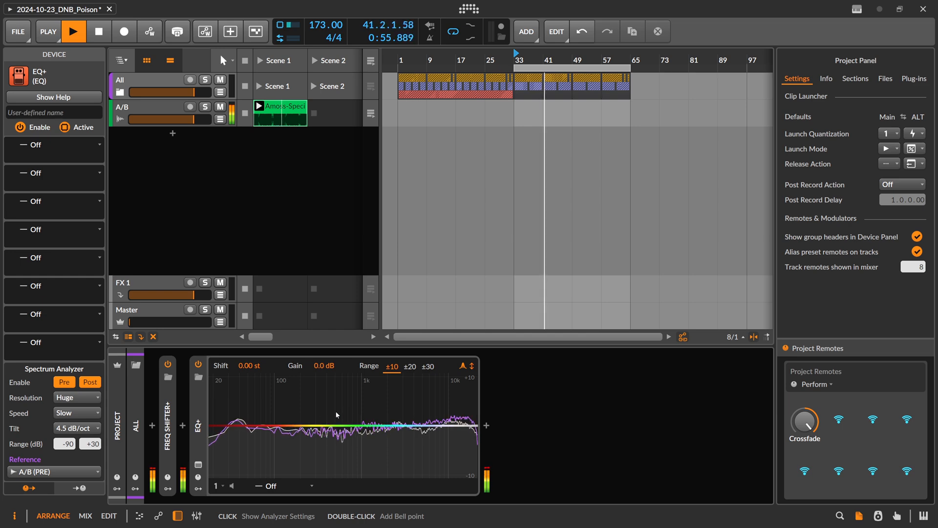
{"action": "left_click", "coordinate": [197, 425]}
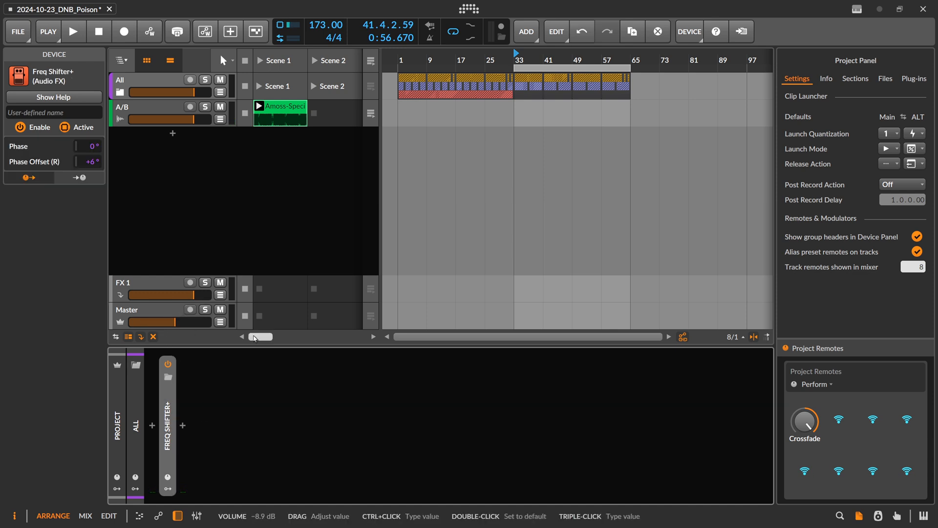
- Add a Peak Limiter to track A/B and play to hear it
{"action": "left_click", "coordinate": [126, 106]}
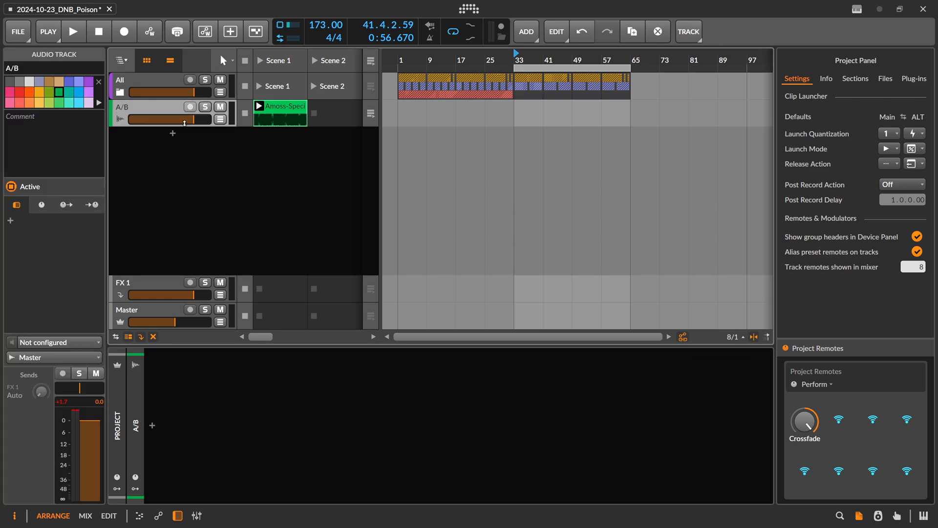
{"action": "left_click", "coordinate": [74, 31]}
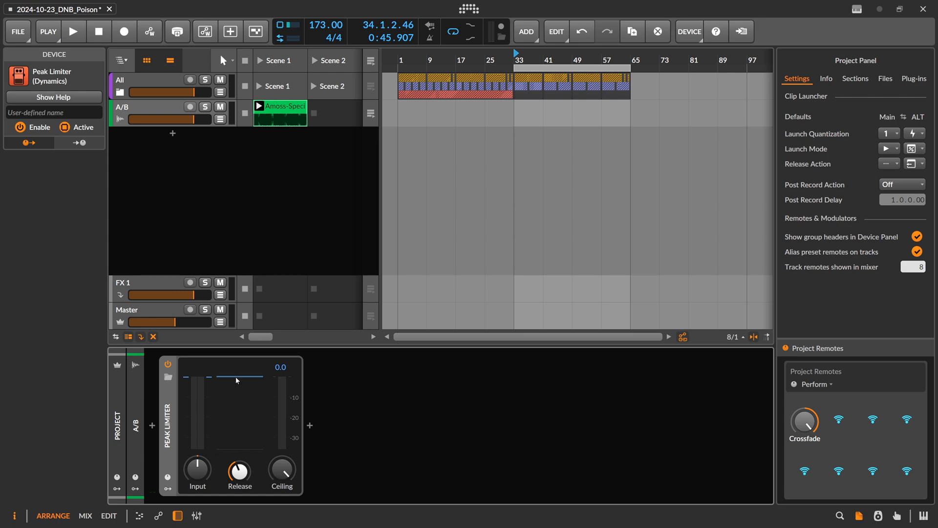
{"action": "left_click", "coordinate": [74, 31]}
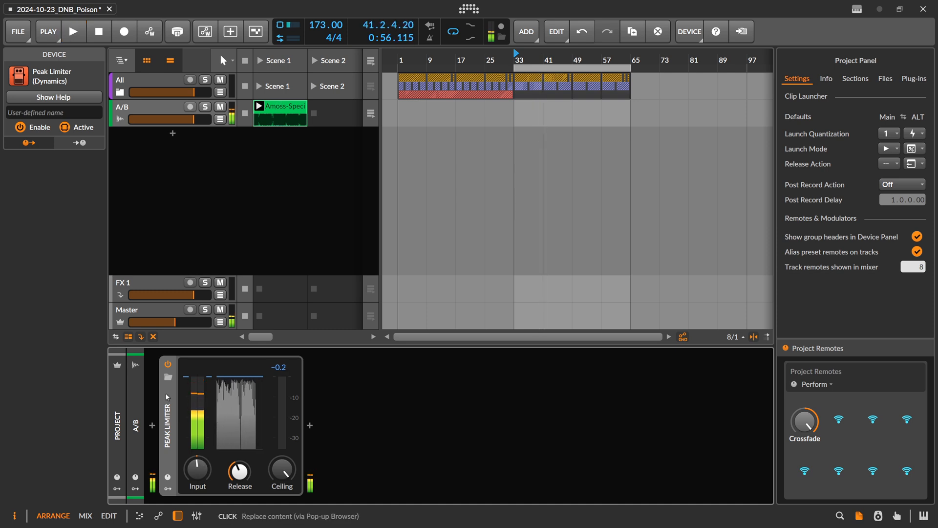
{"action": "left_click", "coordinate": [182, 426]}
{"action": "type", "text": "fx-3"}
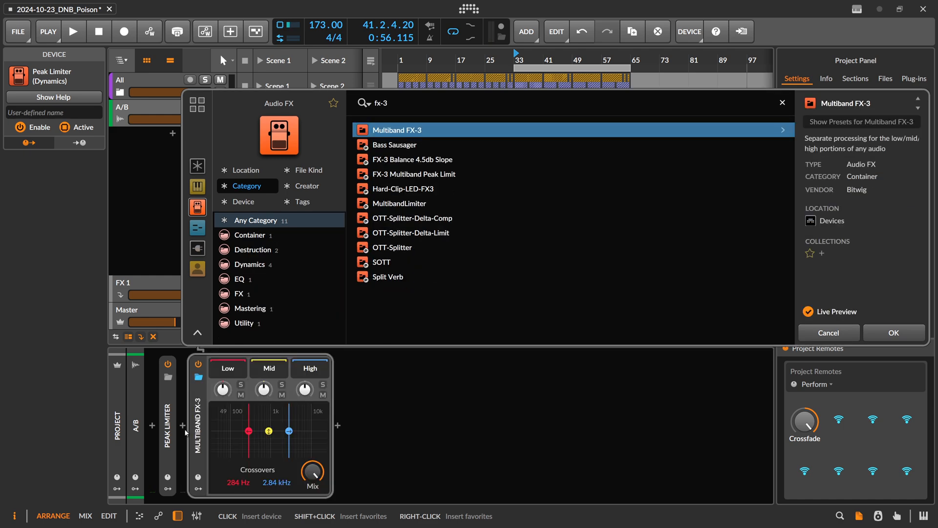
- Insert Multiband FX-3 after the Peak Limiter with crossovers at 88 Hz and 2.50 kHz
{"action": "left_click", "coordinate": [893, 332]}
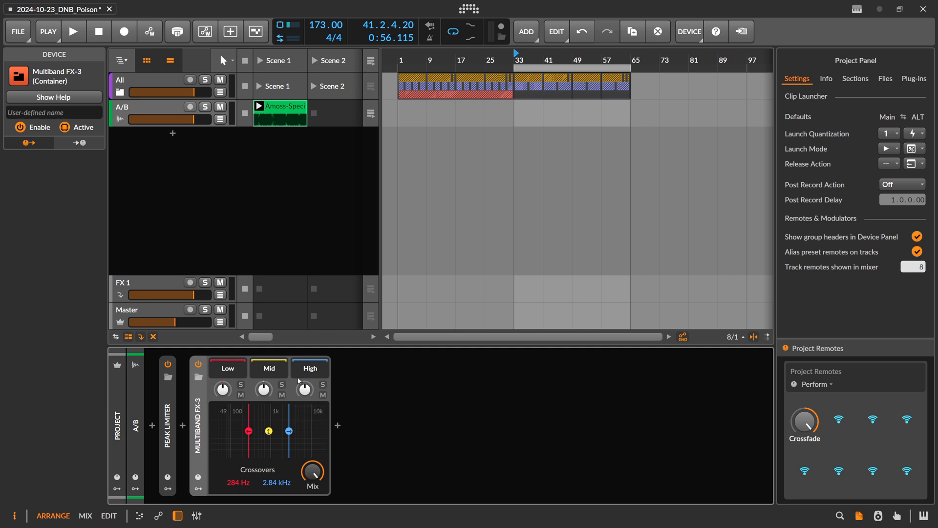
{"action": "left_click", "coordinate": [229, 483]}
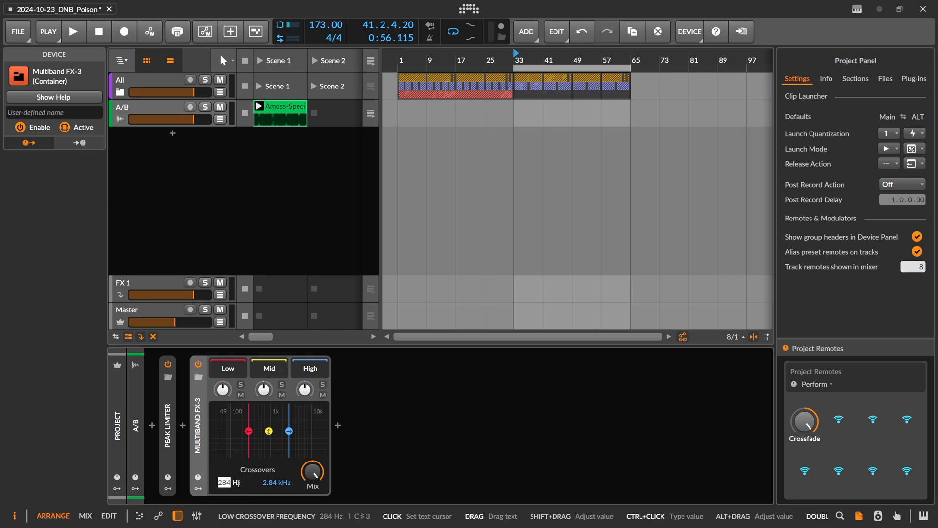
{"action": "type", "text": "88.0"}
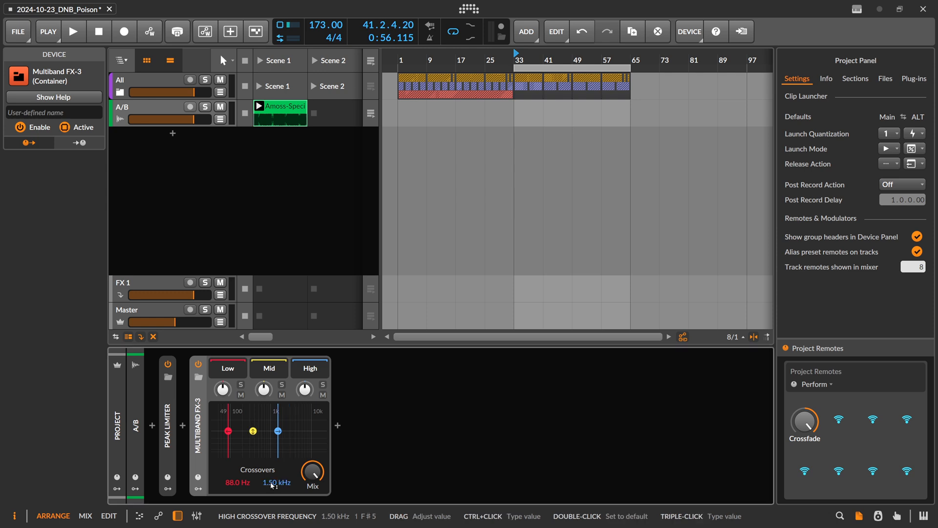
{"action": "left_click", "coordinate": [276, 482]}
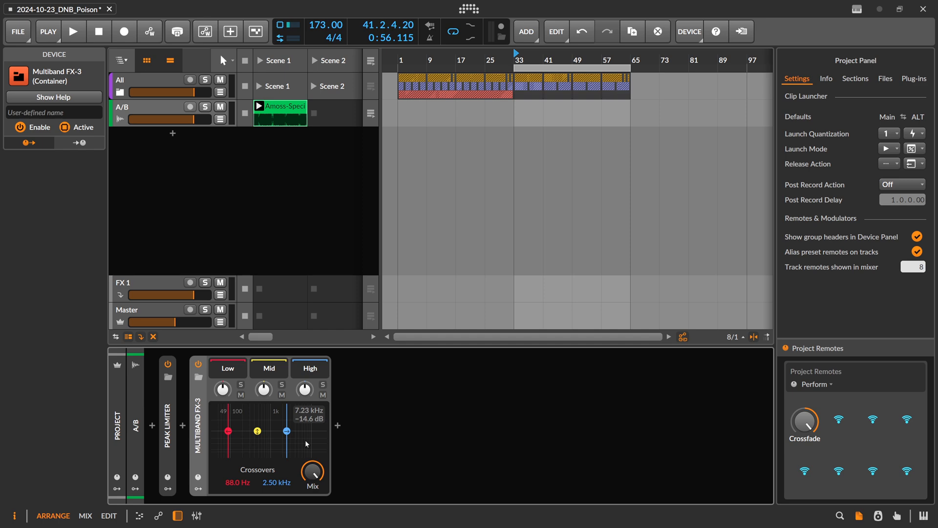
{"action": "mouse_move", "coordinate": [277, 444]}
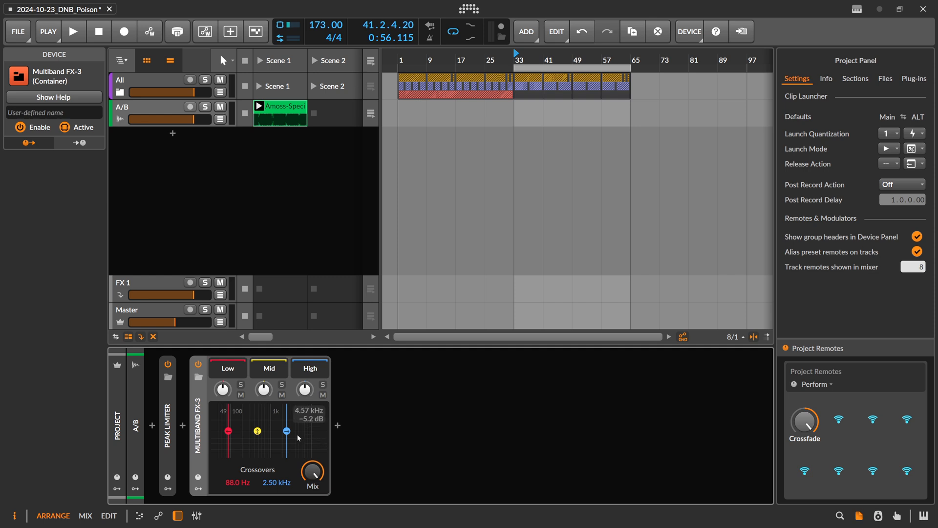
{"action": "mouse_move", "coordinate": [309, 404]}
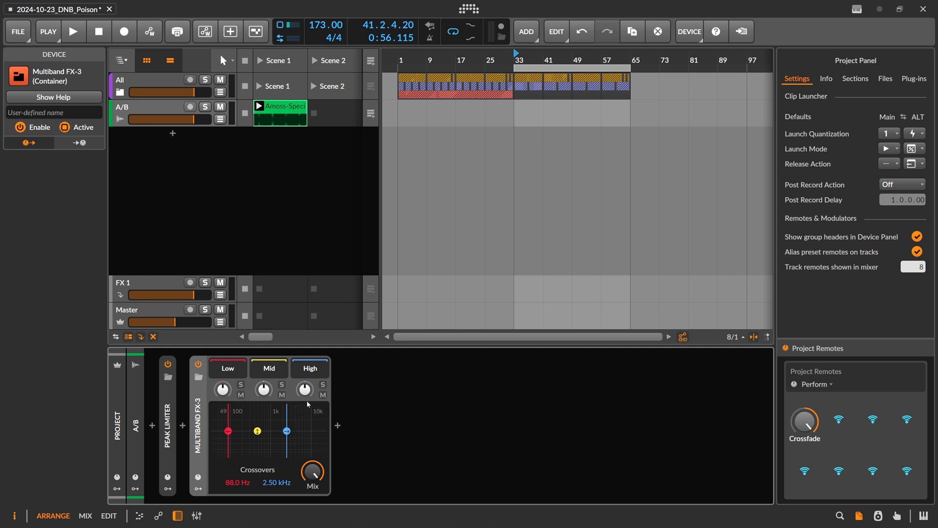
{"action": "mouse_move", "coordinate": [305, 389]}
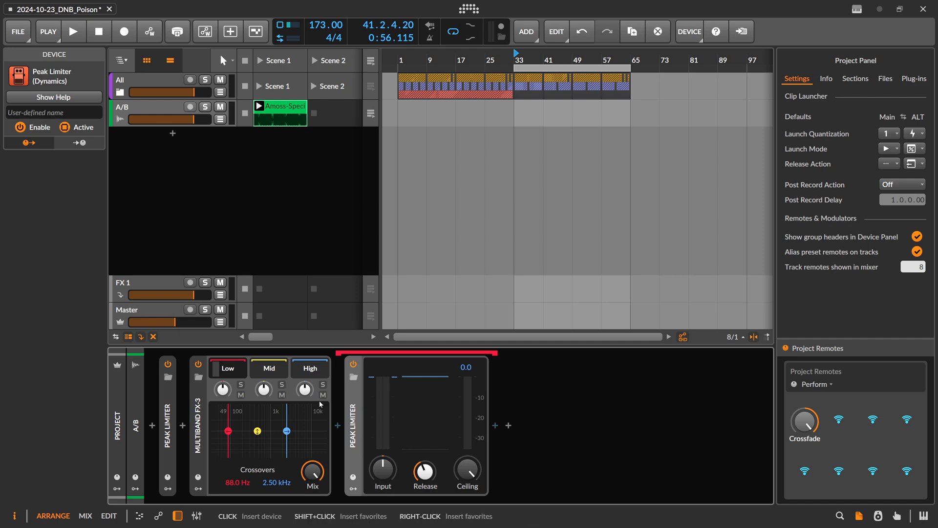
{"action": "mouse_move", "coordinate": [467, 473]}
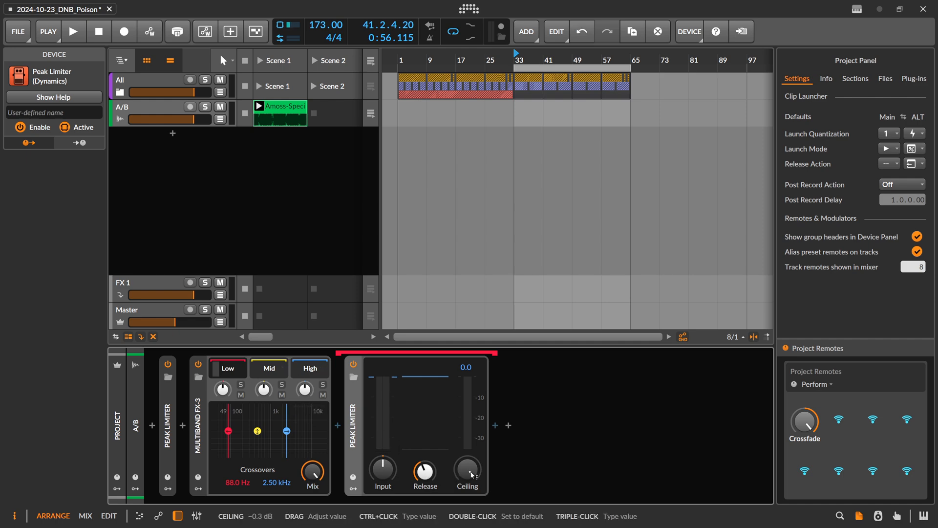
{"action": "mouse_move", "coordinate": [367, 438]}
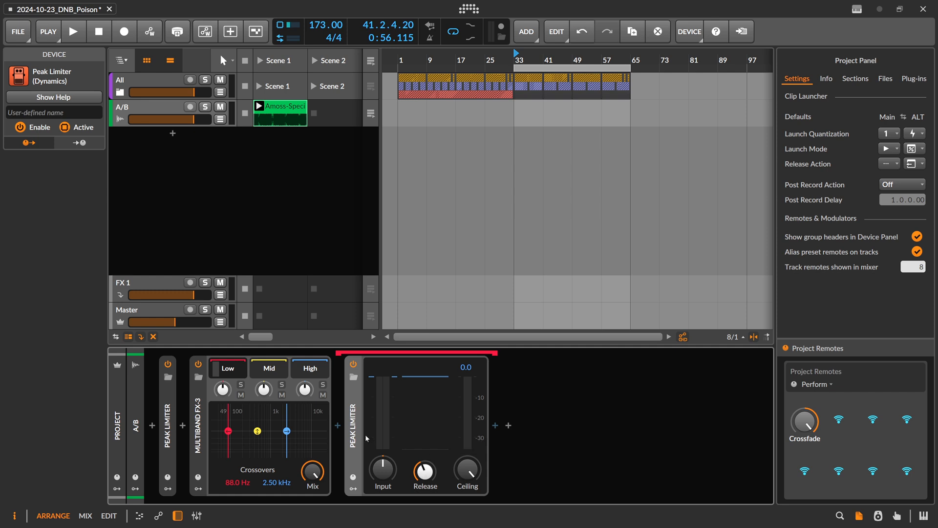
- During playback, solo the Multiband FX-3 Low, Mid and High bands in turn
{"action": "left_click", "coordinate": [74, 31]}
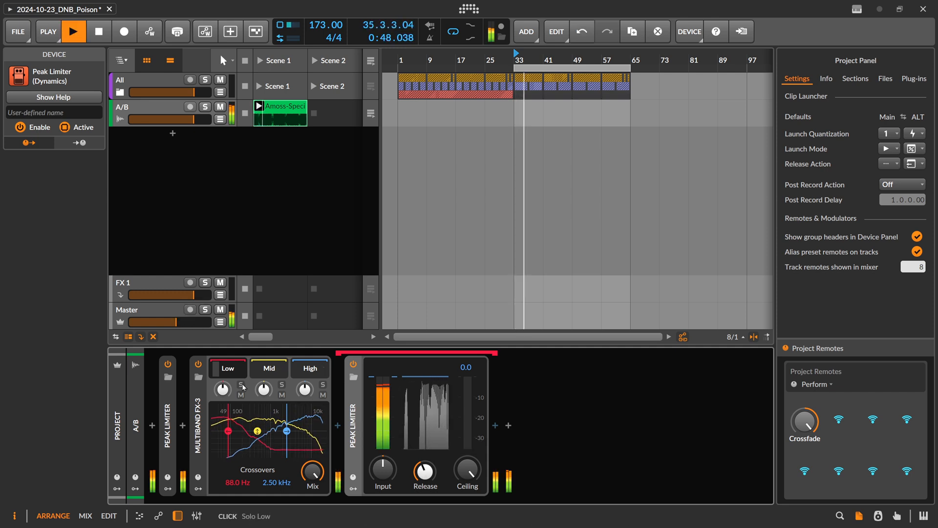
{"action": "left_click", "coordinate": [243, 380]}
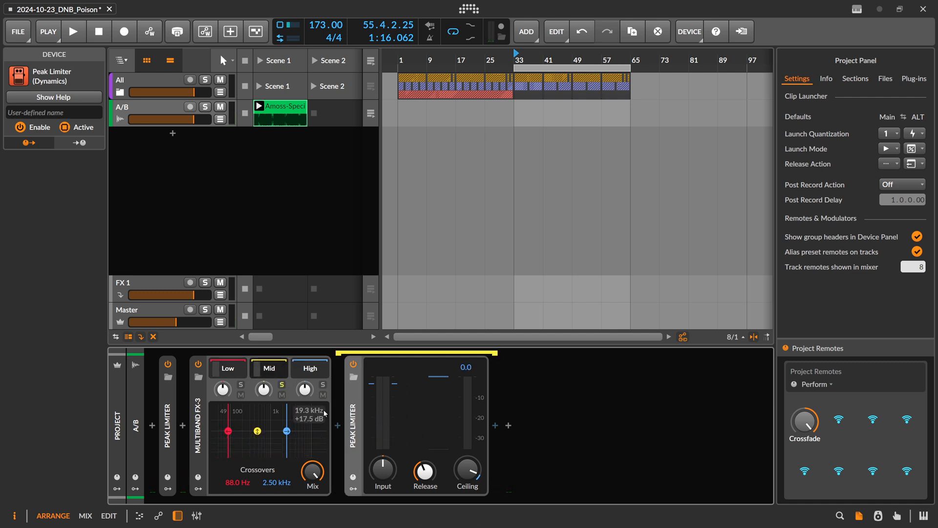
{"action": "left_click", "coordinate": [74, 31]}
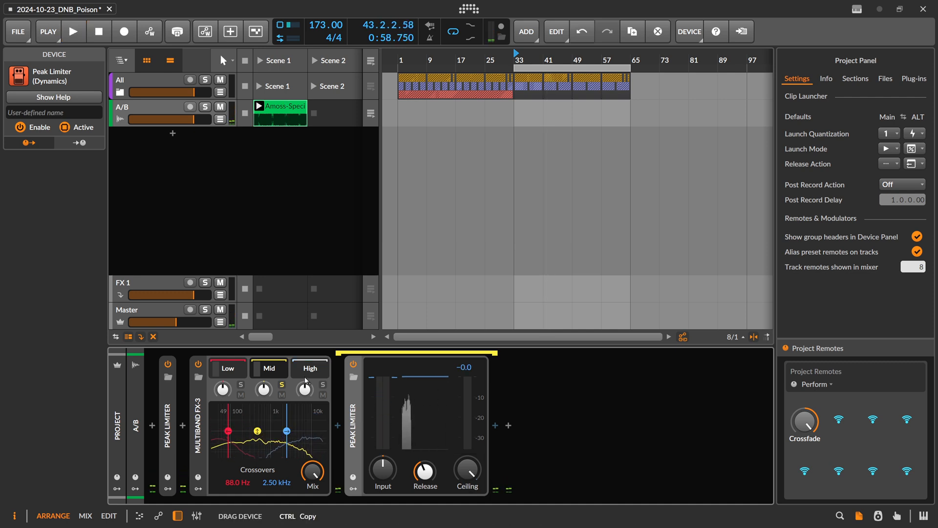
{"action": "left_click", "coordinate": [73, 31]}
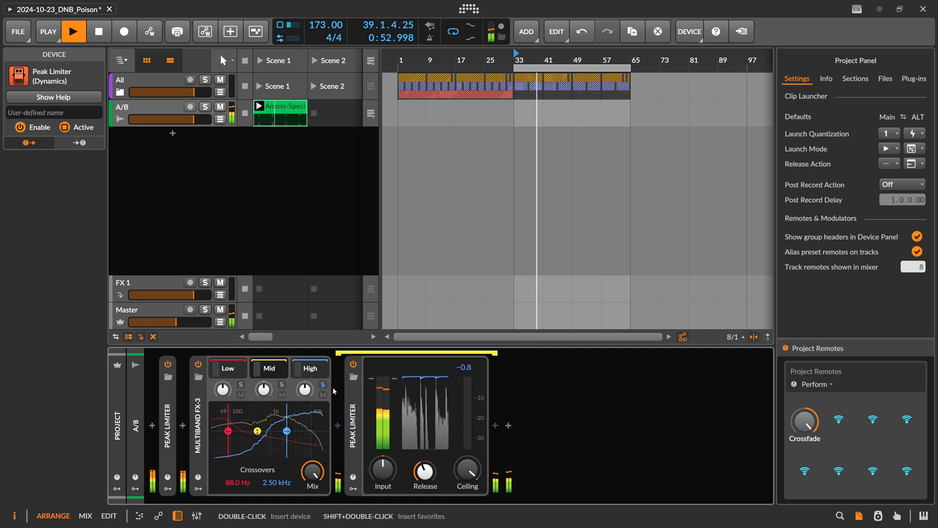
{"action": "left_click", "coordinate": [309, 368]}
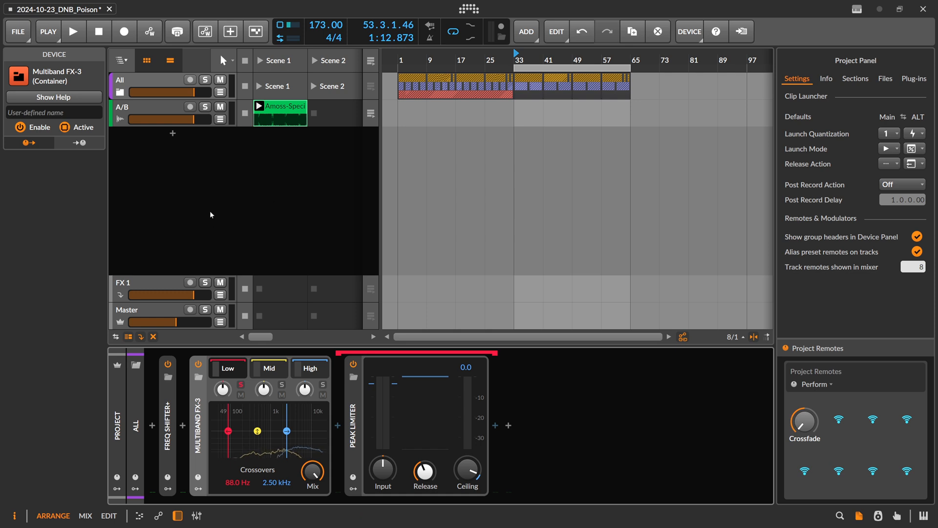
- Select the All track and open the device browser after Freq Shifter+
{"action": "left_click", "coordinate": [74, 31]}
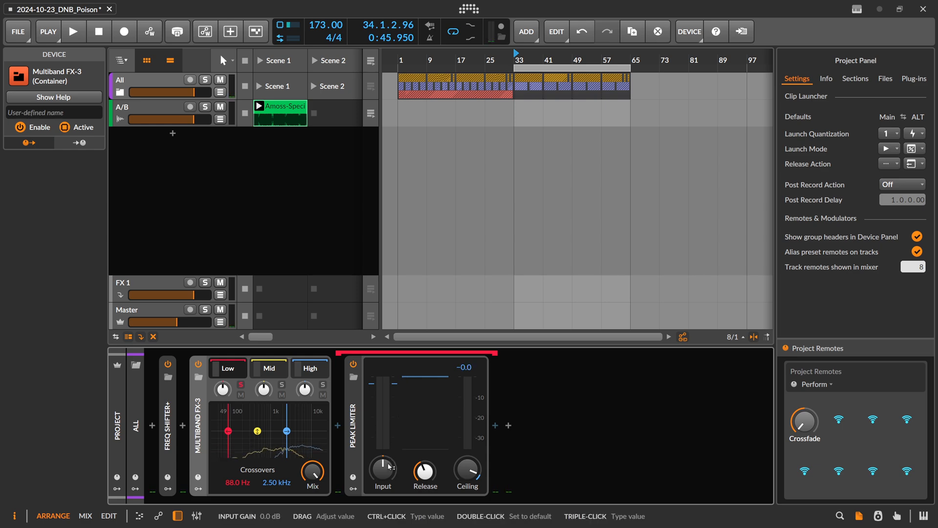
{"action": "left_click", "coordinate": [74, 31]}
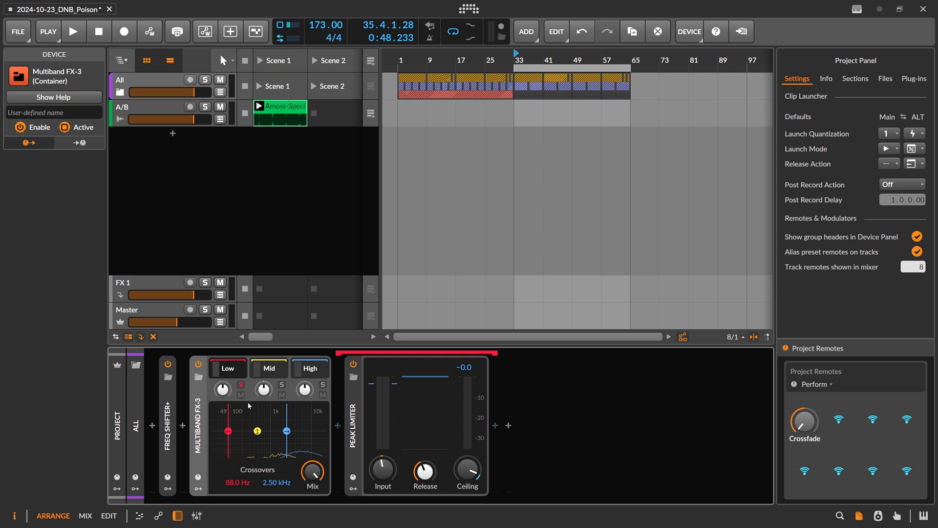
{"action": "mouse_move", "coordinate": [384, 471]}
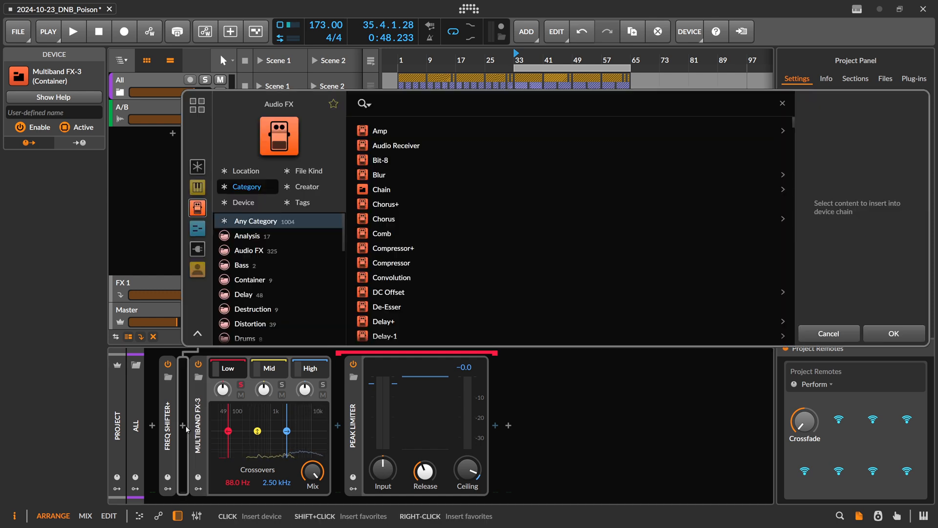
- Insert EQ-5 after Freq Shifter+ and pull its lowest band down at 40 Hz
{"action": "left_click", "coordinate": [893, 333]}
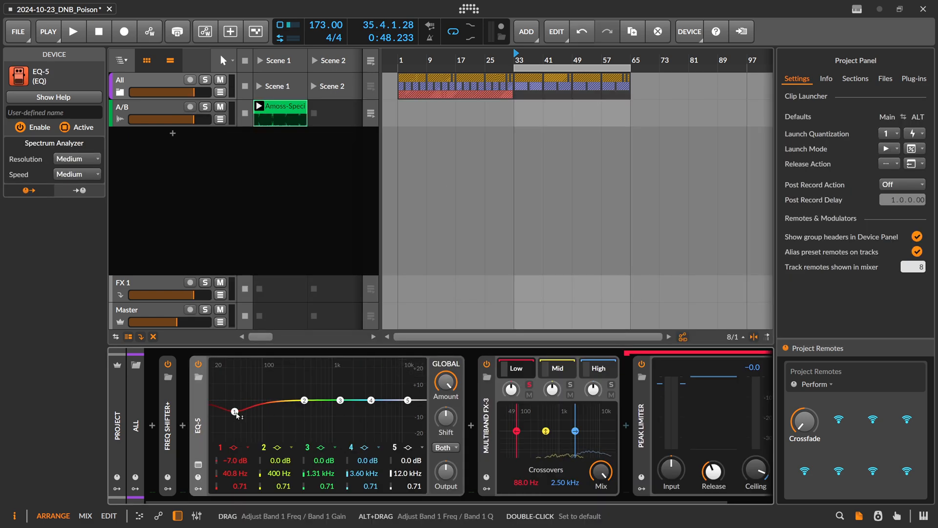
{"action": "left_click", "coordinate": [74, 31]}
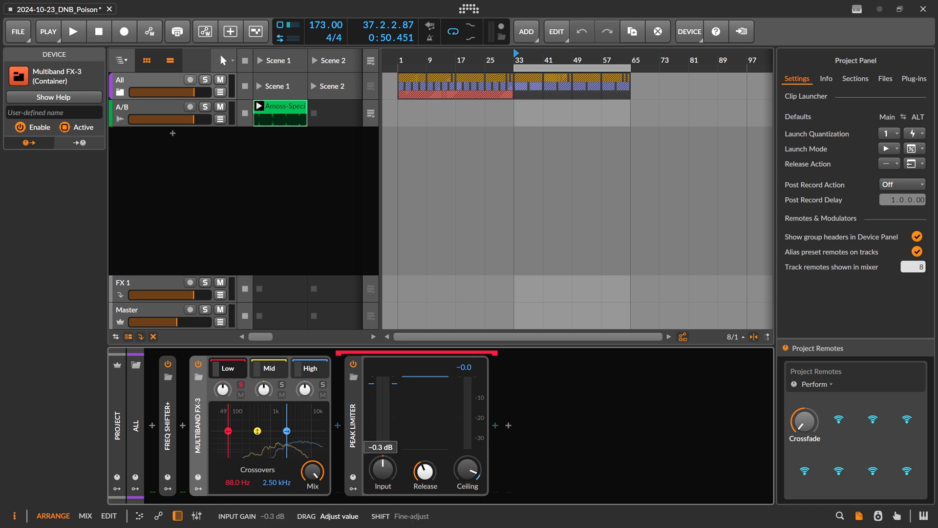
- During playback, solo the Mid then High bands and nudge Peak Limiter input to about −0.1 dB
{"action": "left_click", "coordinate": [73, 30]}
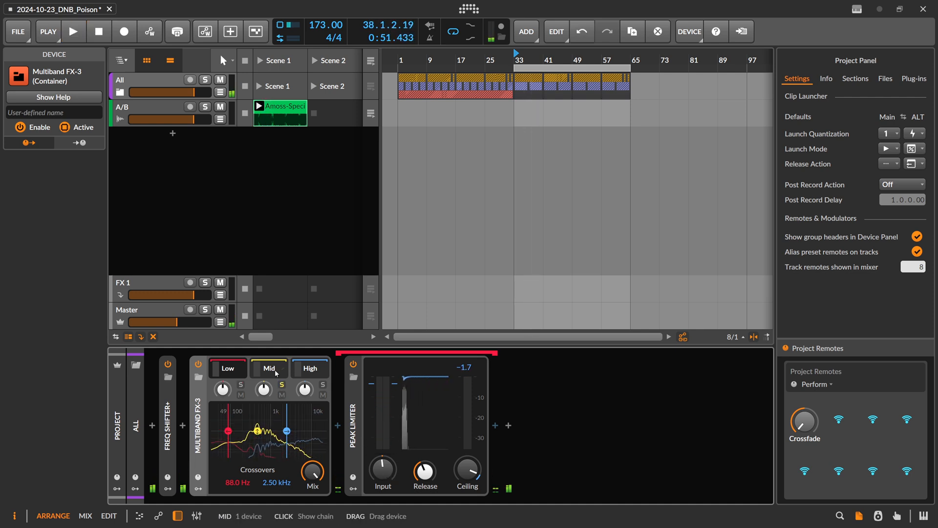
{"action": "left_click", "coordinate": [74, 31]}
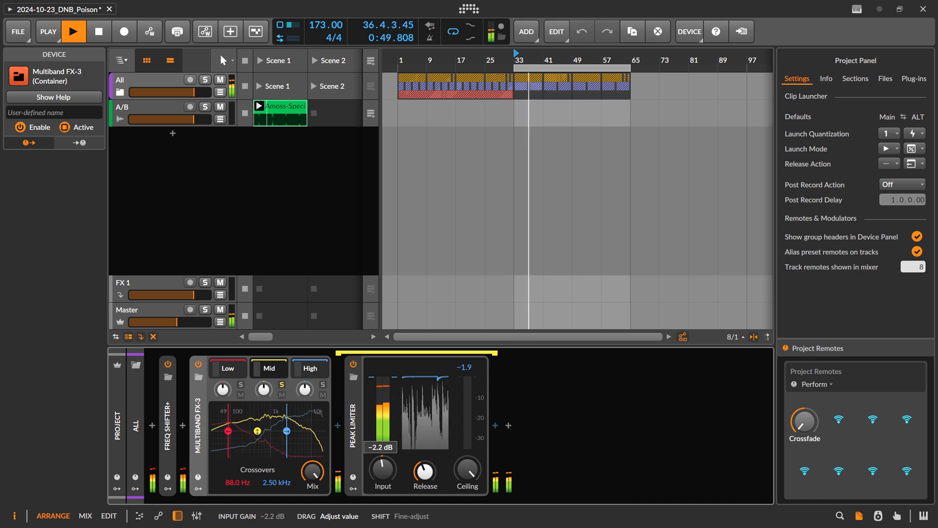
{"action": "left_click", "coordinate": [322, 389]}
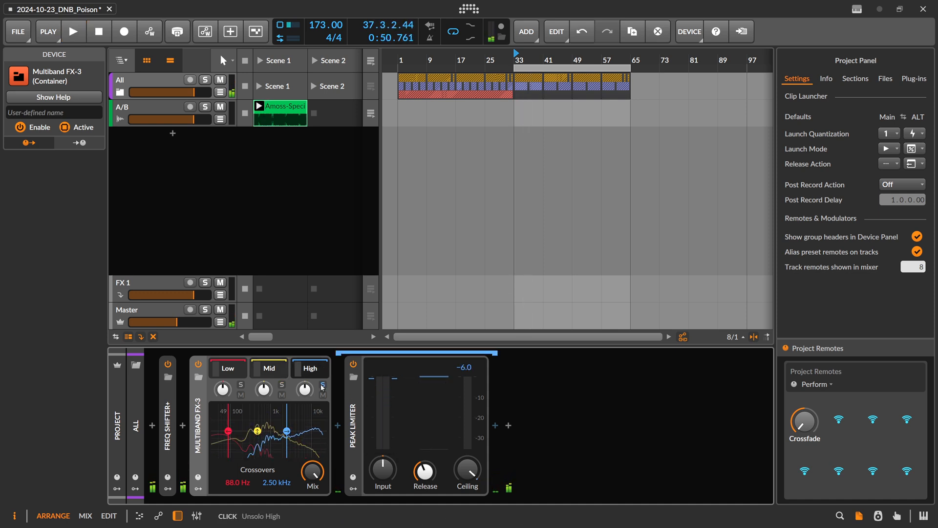
{"action": "left_click", "coordinate": [74, 31]}
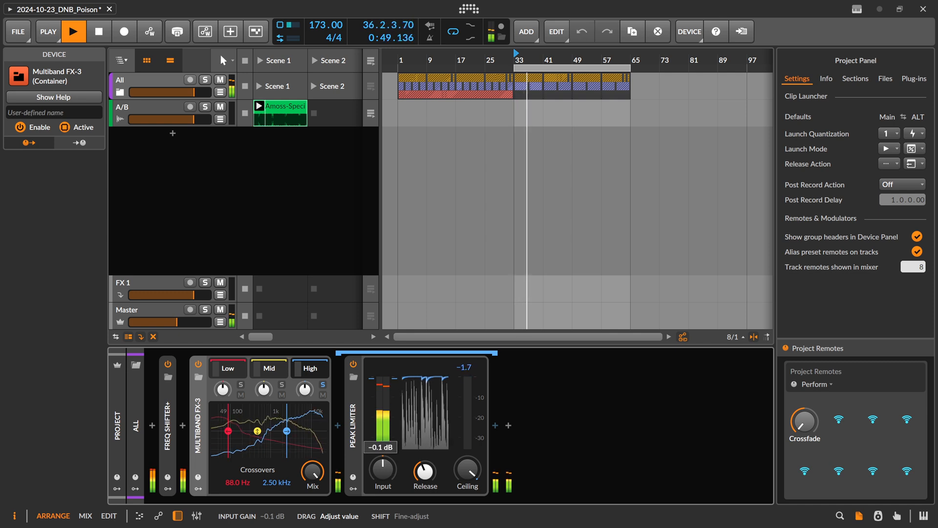
{"action": "left_click", "coordinate": [338, 424]}
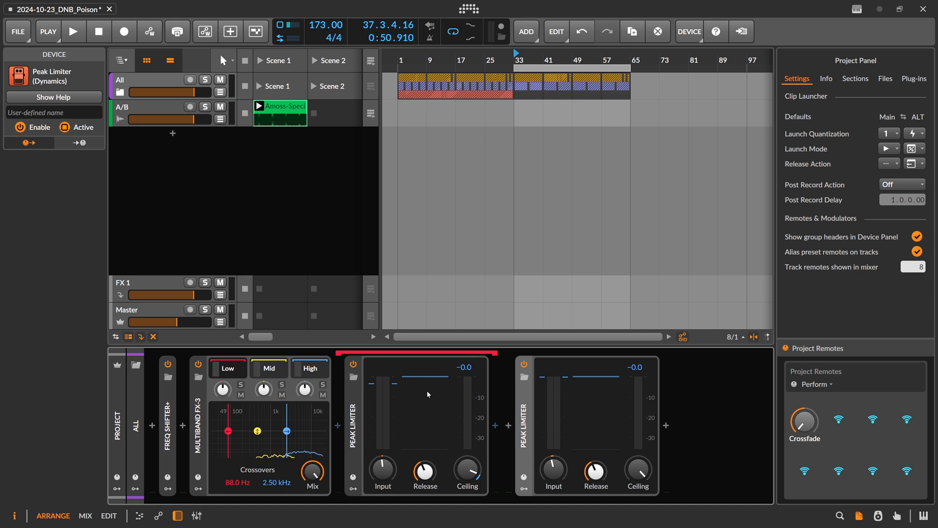
{"action": "mouse_move", "coordinate": [353, 378]}
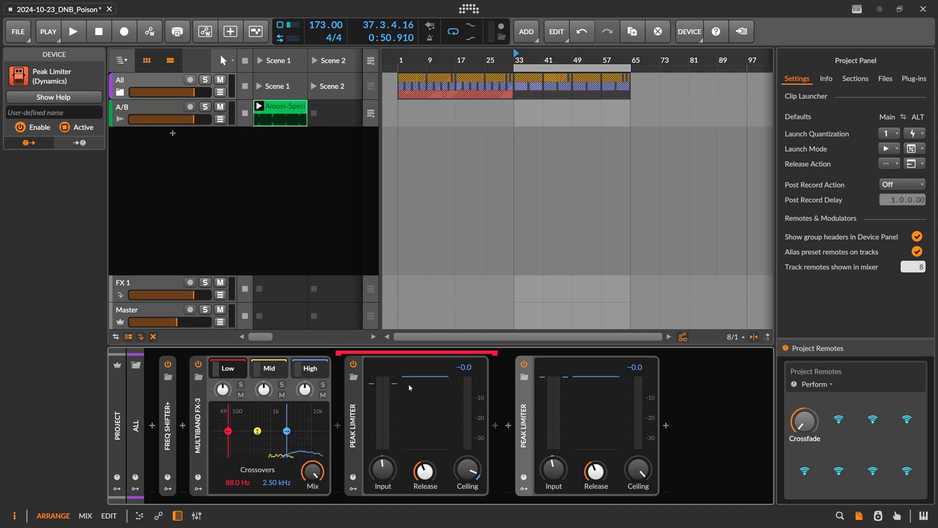
{"action": "mouse_move", "coordinate": [390, 387]}
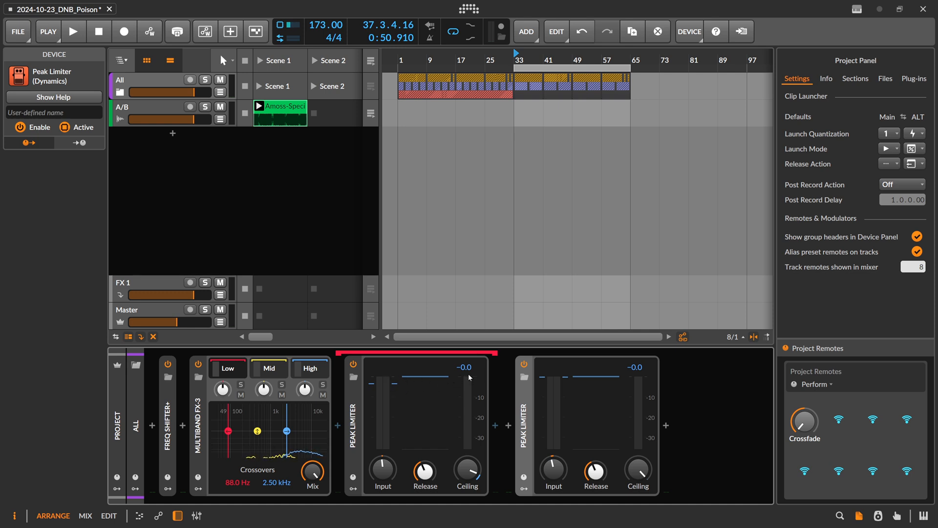
{"action": "mouse_move", "coordinate": [433, 389]}
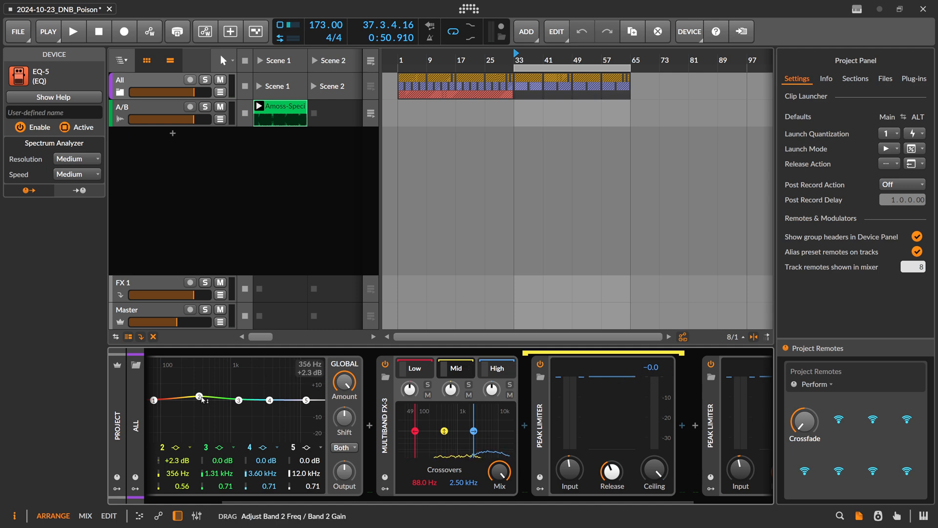
- Swap EQ-5 for EQ+, then delete the EQ from the front of the chain
{"action": "left_click", "coordinate": [73, 30]}
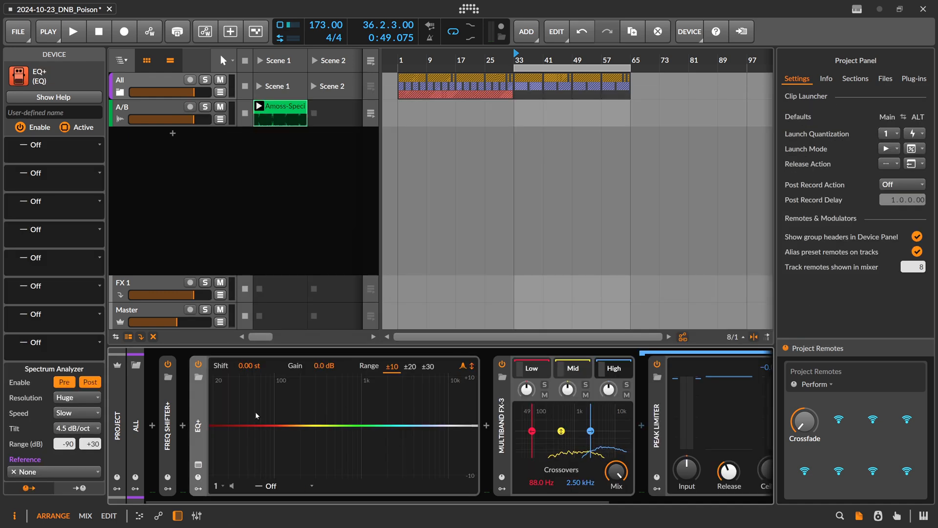
{"action": "mouse_move", "coordinate": [293, 441]}
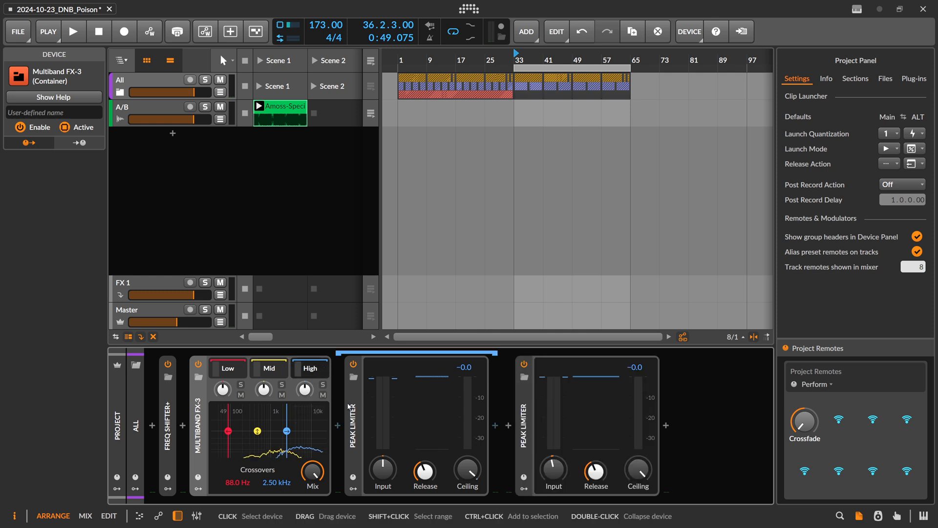
- Reset the first Peak Limiter's input gain to 0 dB and play the project
{"action": "left_click", "coordinate": [352, 419]}
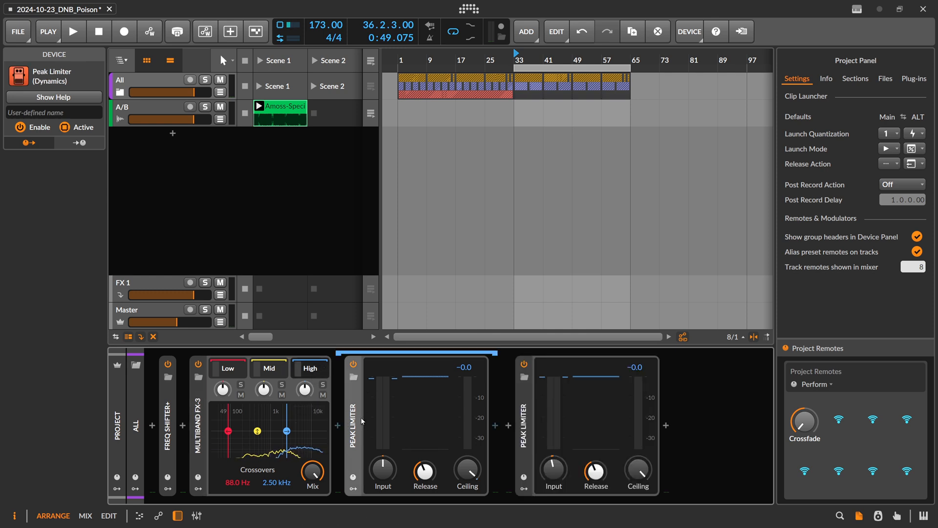
{"action": "mouse_move", "coordinate": [338, 425]}
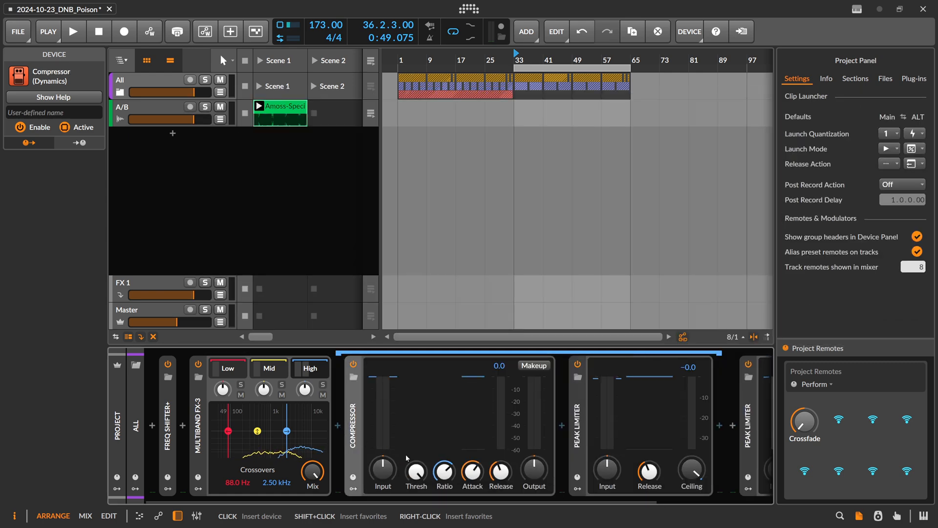
{"action": "mouse_move", "coordinate": [628, 474]}
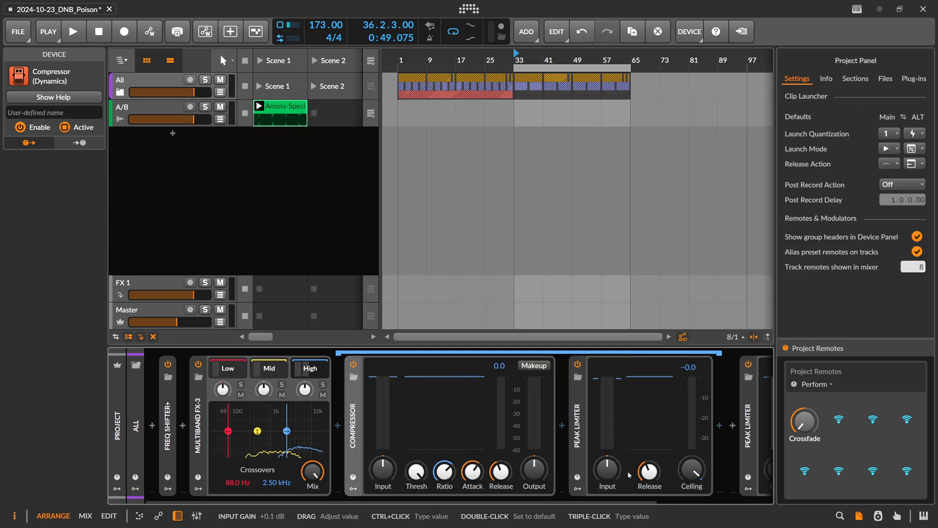
{"action": "mouse_move", "coordinate": [649, 472]}
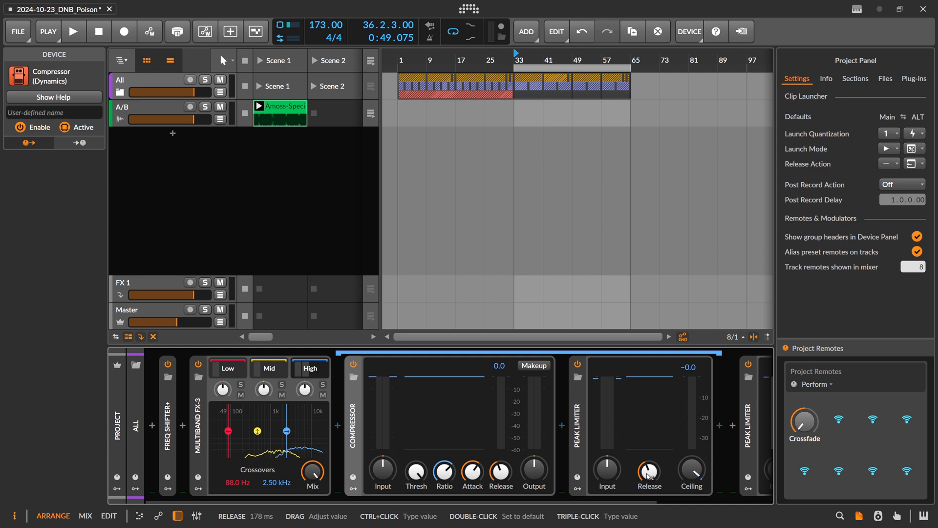
{"action": "mouse_move", "coordinate": [452, 457]}
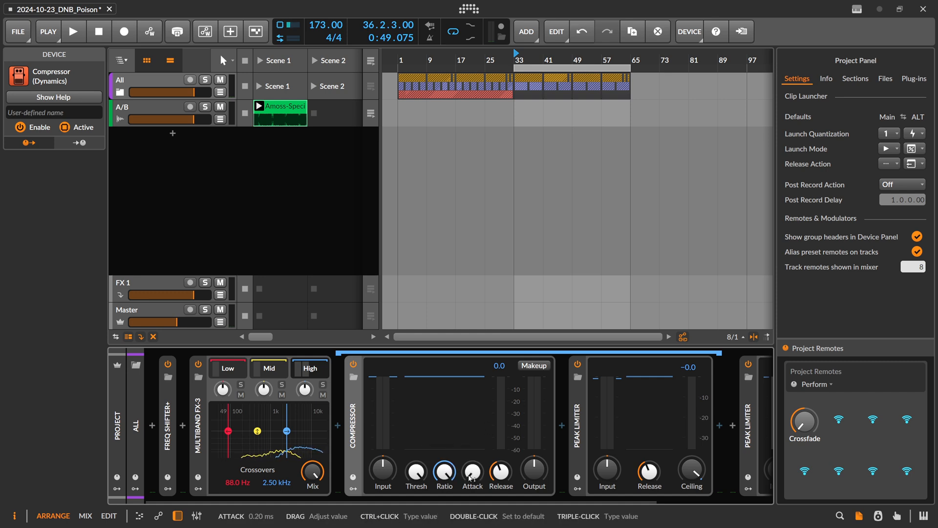
{"action": "mouse_move", "coordinate": [453, 434]}
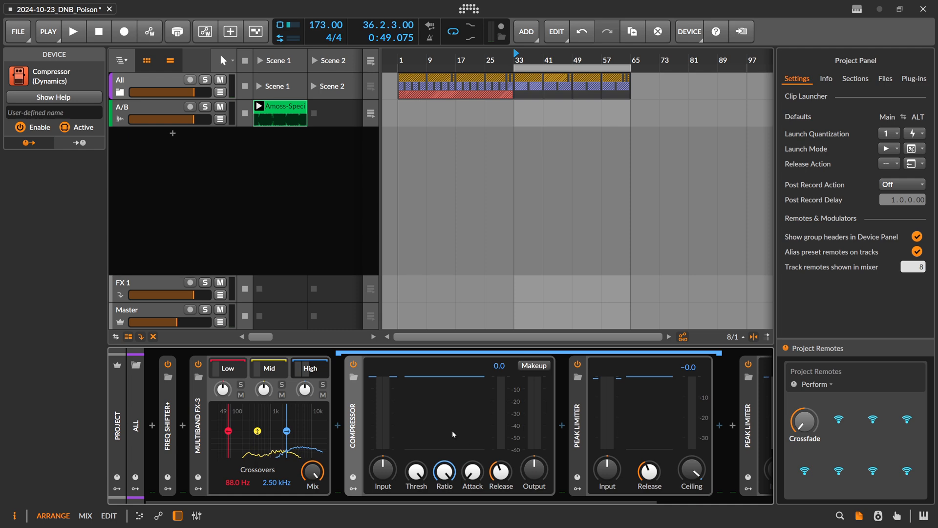
{"action": "mouse_move", "coordinate": [691, 471]}
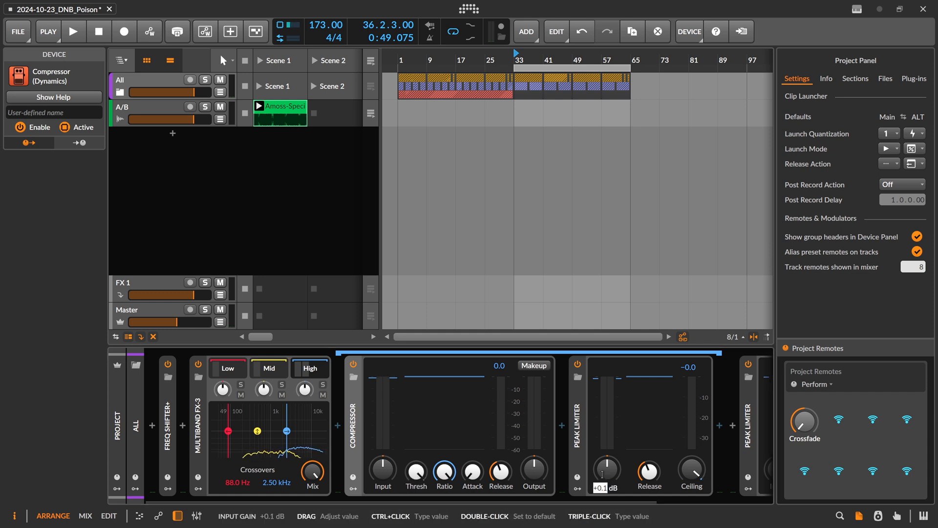
{"action": "double_click", "coordinate": [606, 475]}
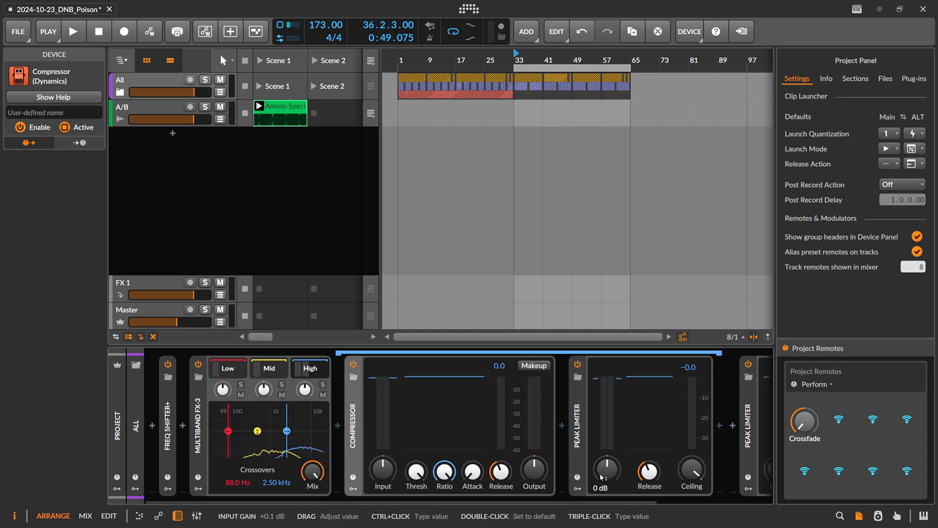
{"action": "left_click", "coordinate": [74, 32]}
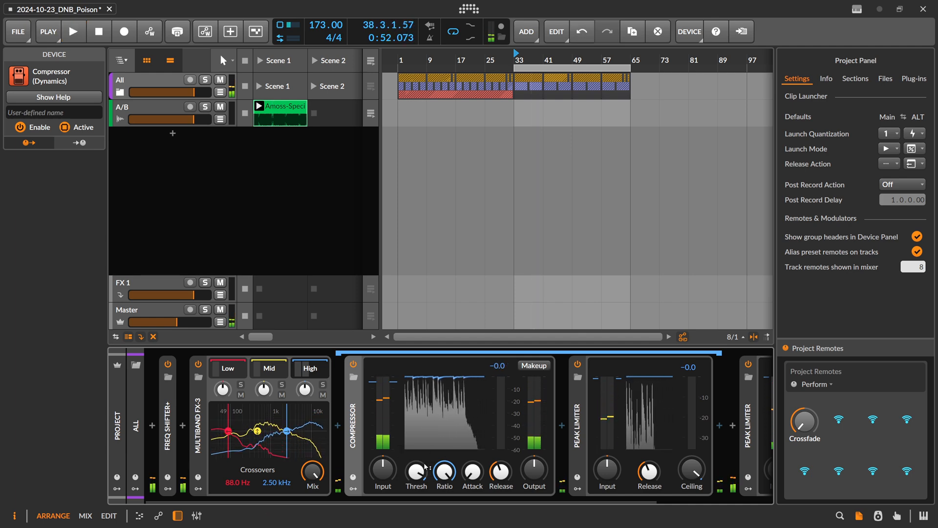
- Stop playback, lower the limiter ceiling, then reset it to default
{"action": "left_click", "coordinate": [75, 31]}
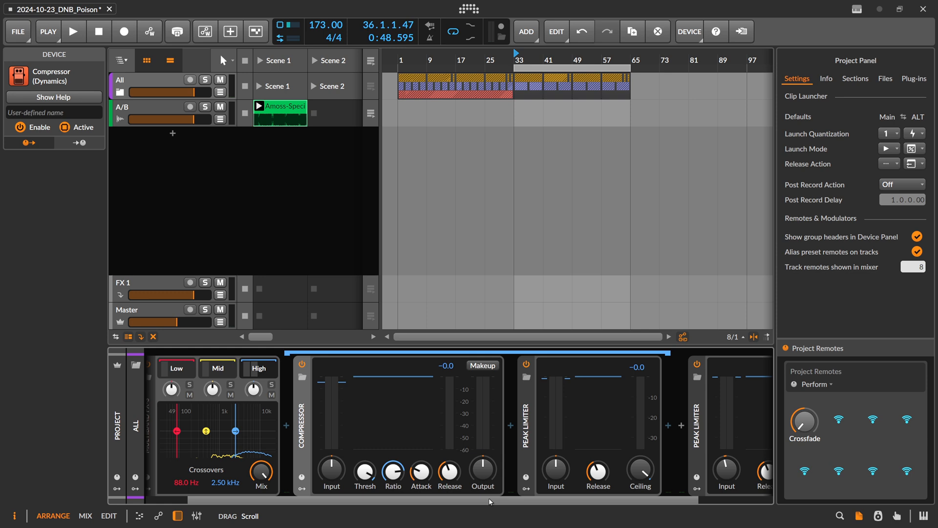
{"action": "left_click", "coordinate": [74, 31]}
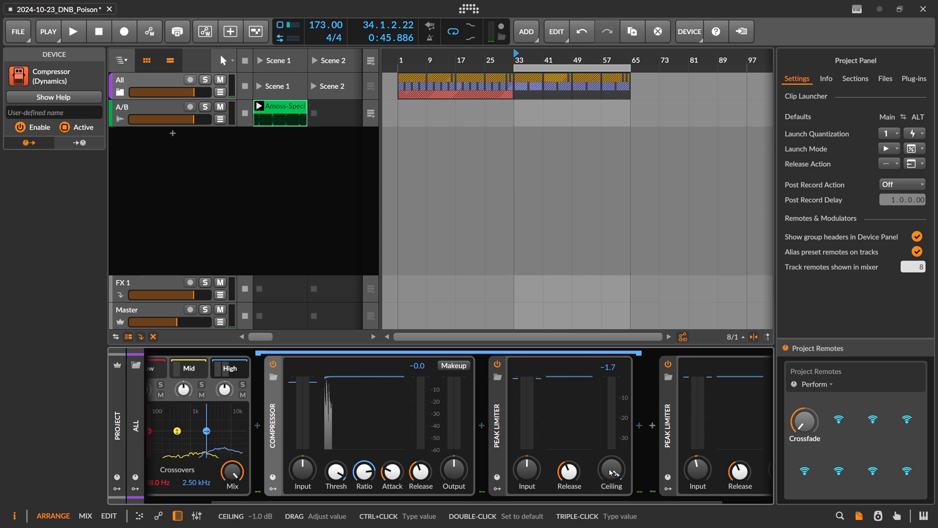
{"action": "double_click", "coordinate": [612, 473]}
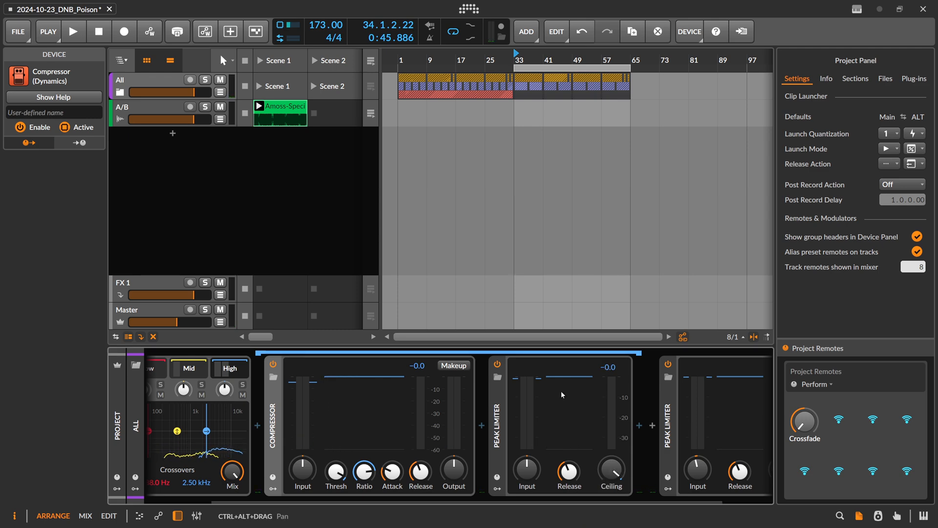
{"action": "mouse_move", "coordinate": [526, 470]}
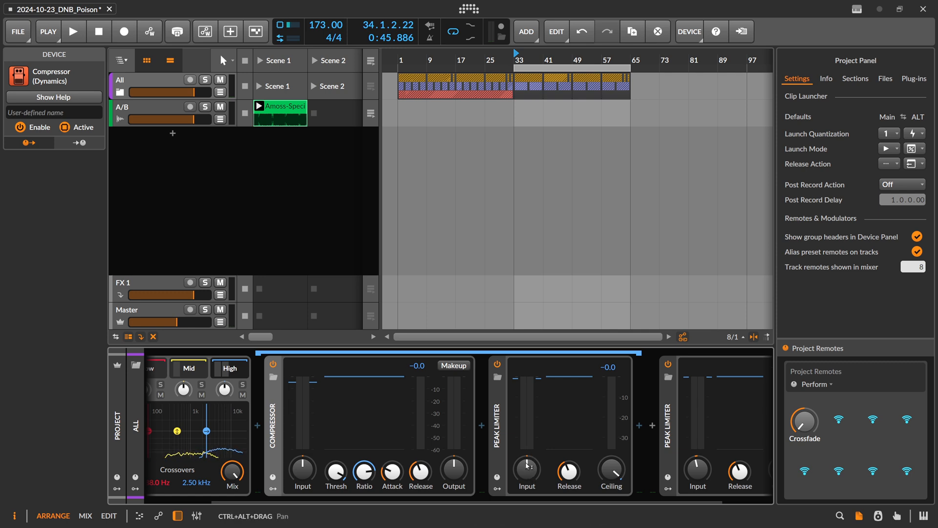
{"action": "mouse_move", "coordinate": [633, 395]}
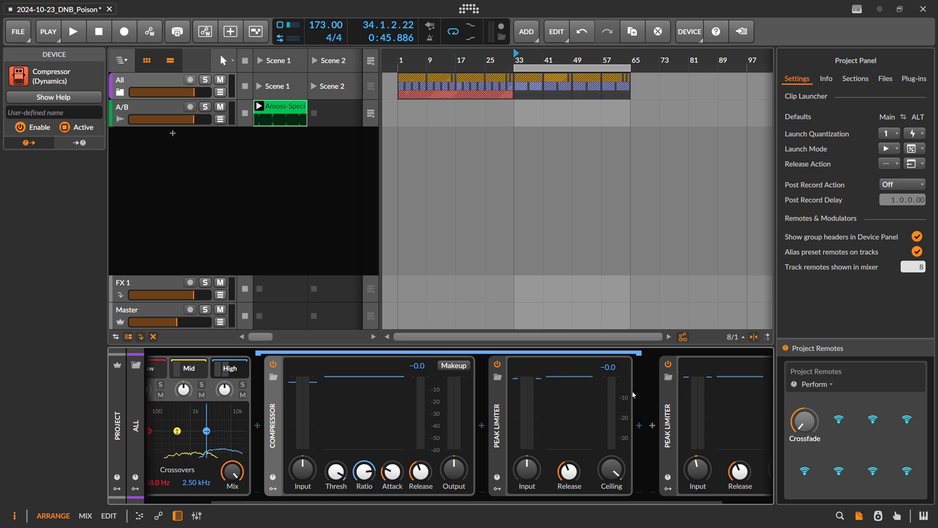
{"action": "mouse_move", "coordinate": [586, 385]}
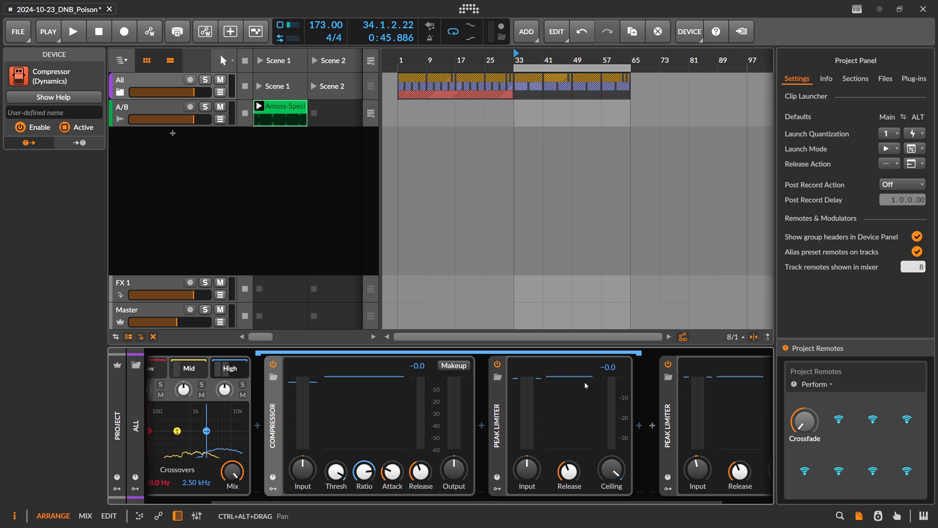
{"action": "mouse_move", "coordinate": [637, 427]}
{"action": "type", "text": "over"}
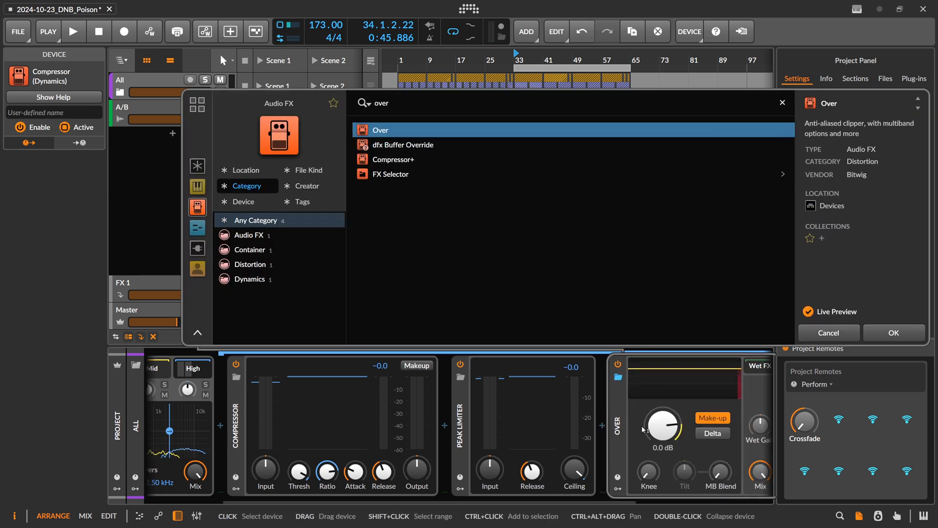
- Insert the Over clipper after the Peak Limiter and scroll back to Multiband FX-3
{"action": "left_click", "coordinate": [894, 332]}
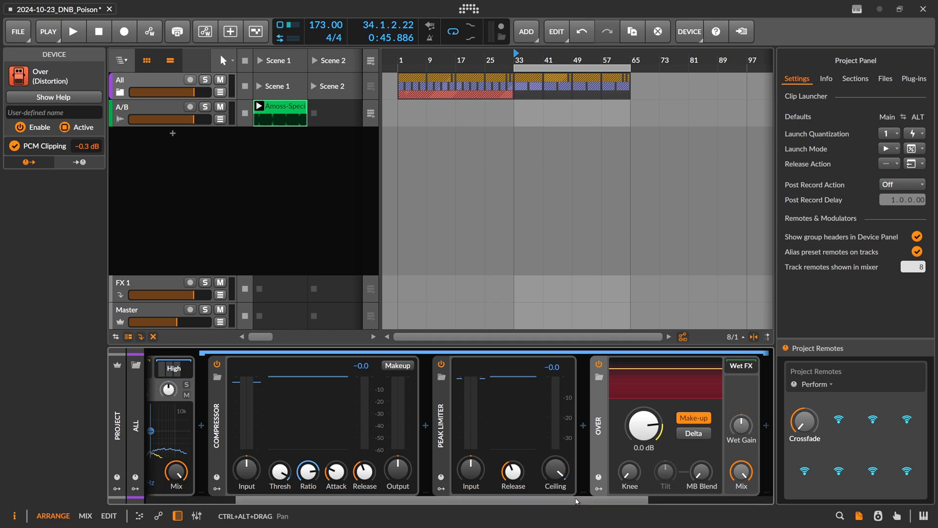
{"action": "left_click", "coordinate": [173, 133]}
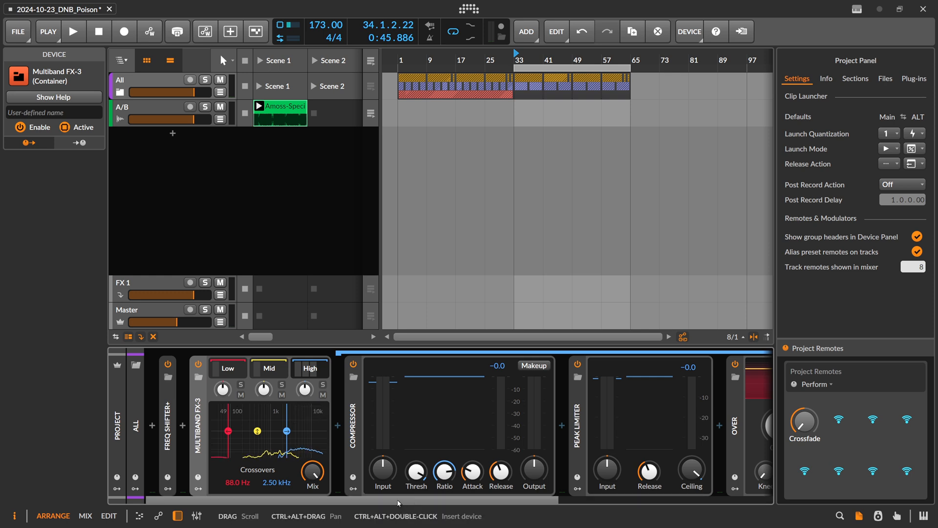
{"action": "scroll", "scroll_direction": "right", "scroll_amount": 3}
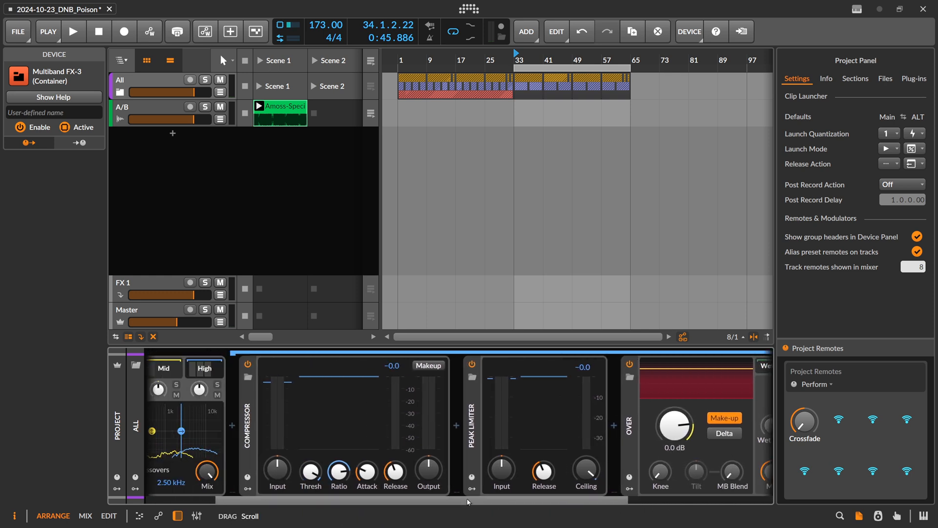
- Delete the extra Peak Limiter, leaving Freq Shifter+, Multiband FX-3 and one Peak Limiter, and start playback
{"action": "scroll", "scroll_direction": "right", "scroll_amount": 3}
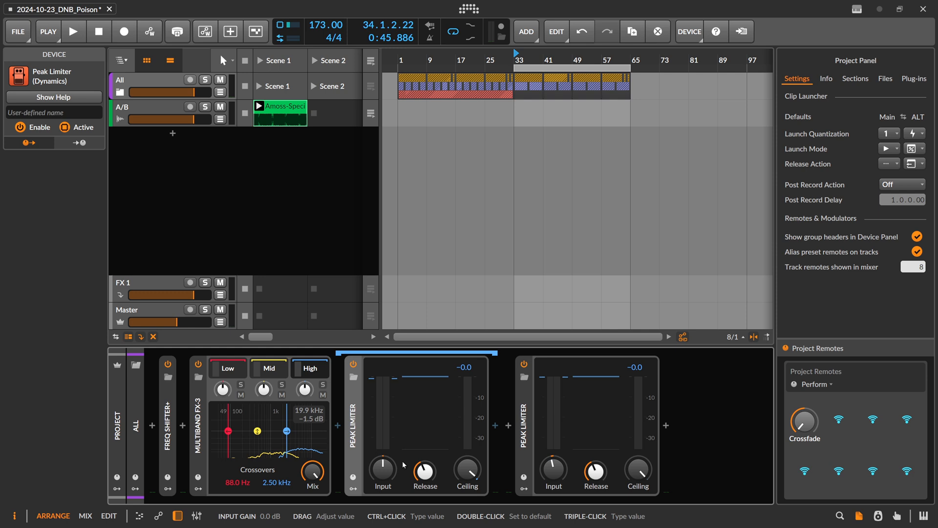
{"action": "left_click", "coordinate": [227, 368]}
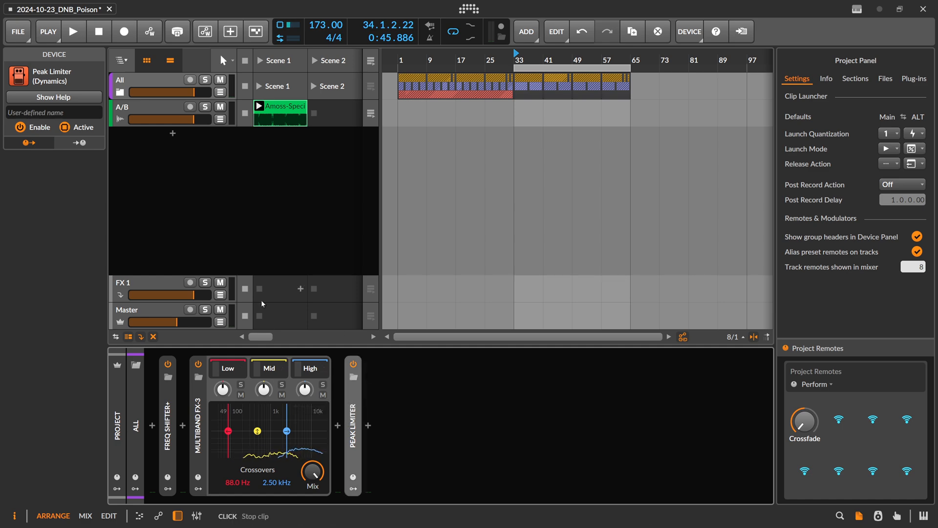
{"action": "left_click", "coordinate": [74, 30]}
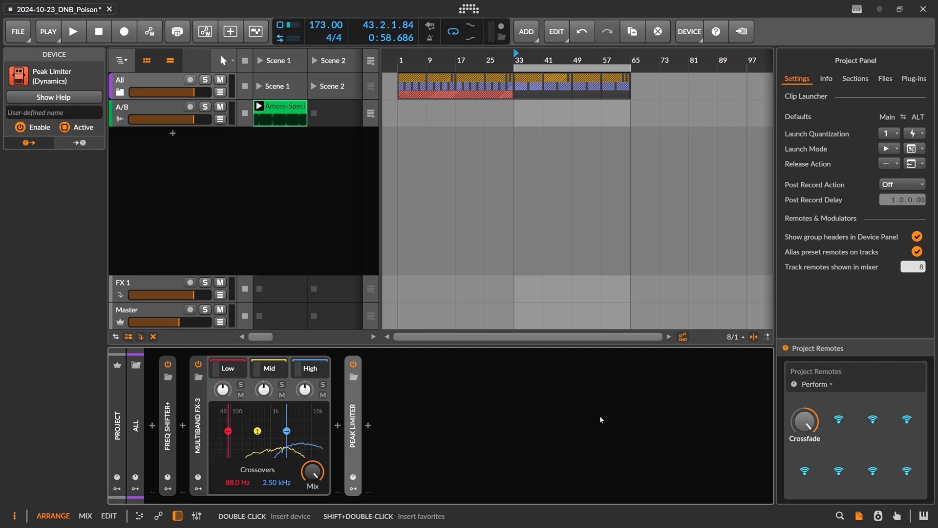
{"action": "mouse_move", "coordinate": [378, 428]}
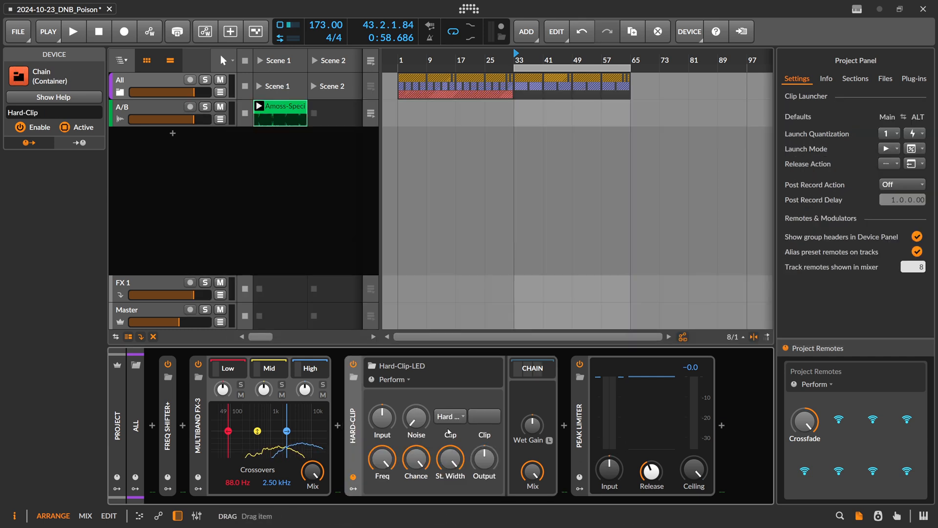
- Play the mix while raising the Hard-Clip-LED chain's input gain, then stop playback
{"action": "left_click", "coordinate": [74, 31]}
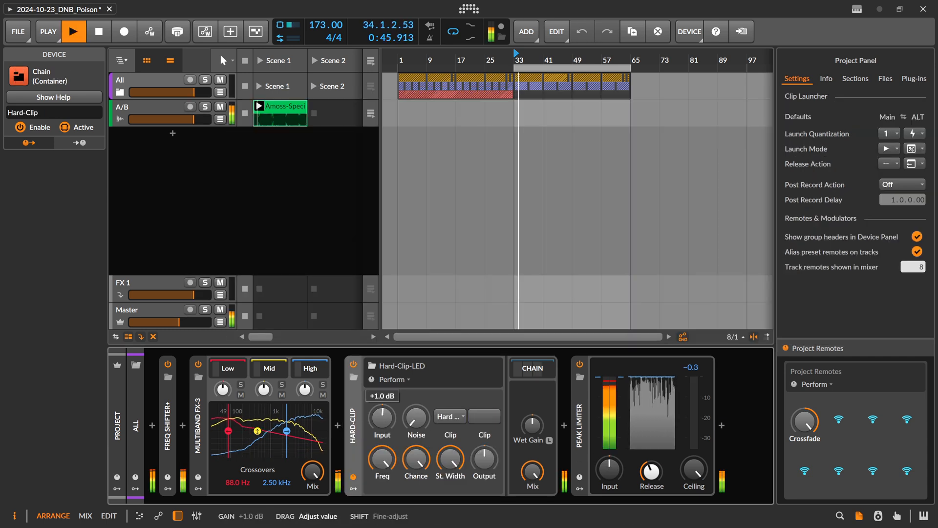
{"action": "left_click", "coordinate": [485, 416]}
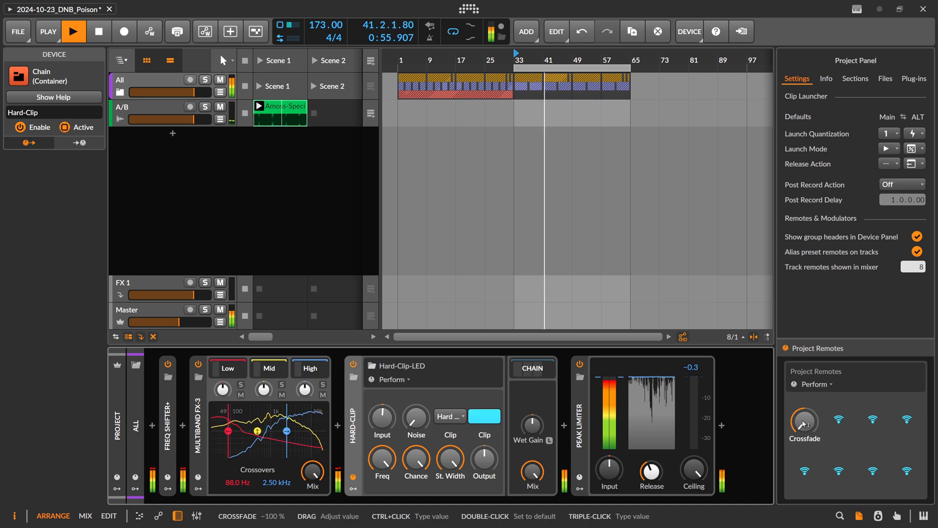
{"action": "left_click", "coordinate": [75, 32]}
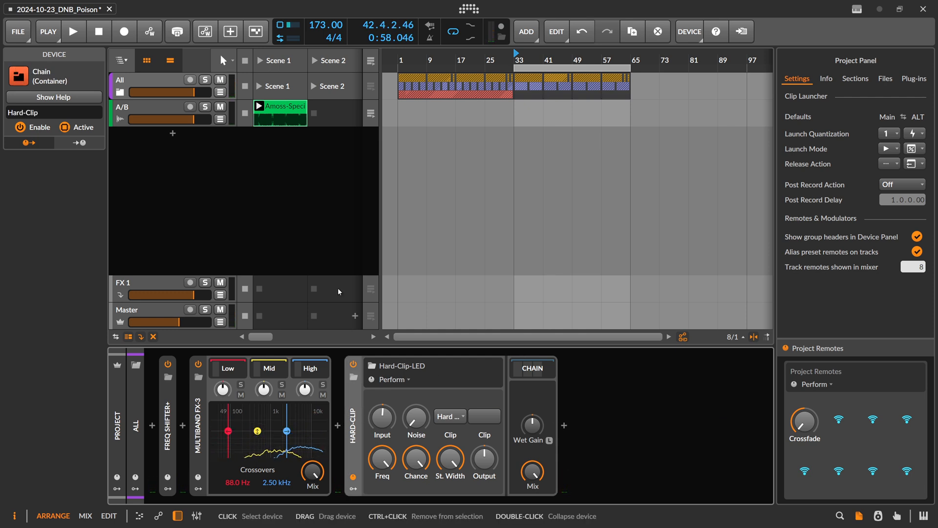
- On the A/B track, open the Mid-Side Split's Mid chain and set its Peak Limiter ceiling while playing
{"action": "left_click", "coordinate": [149, 107]}
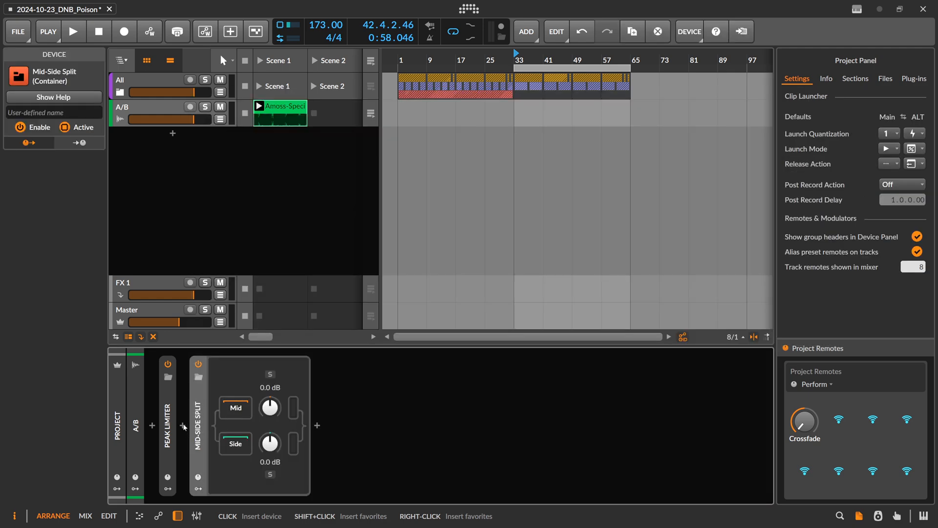
{"action": "left_click", "coordinate": [317, 424]}
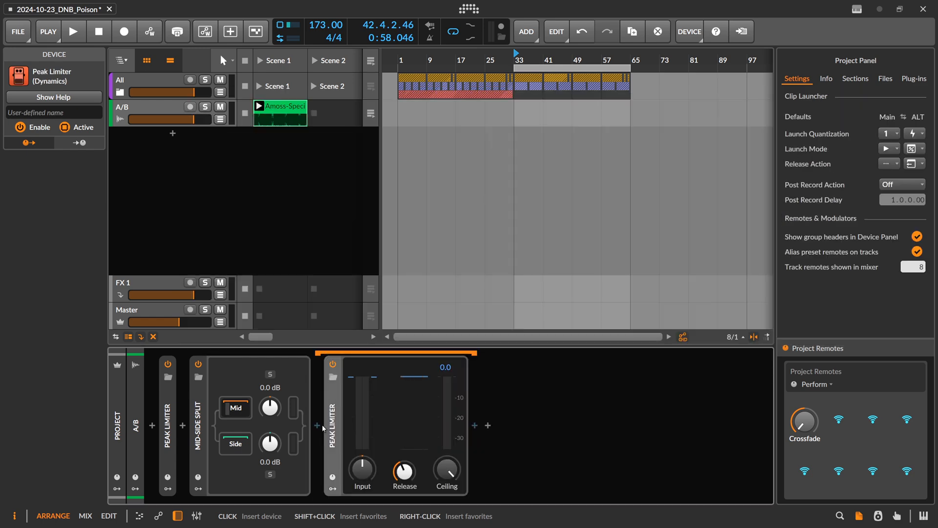
{"action": "mouse_move", "coordinate": [446, 473]}
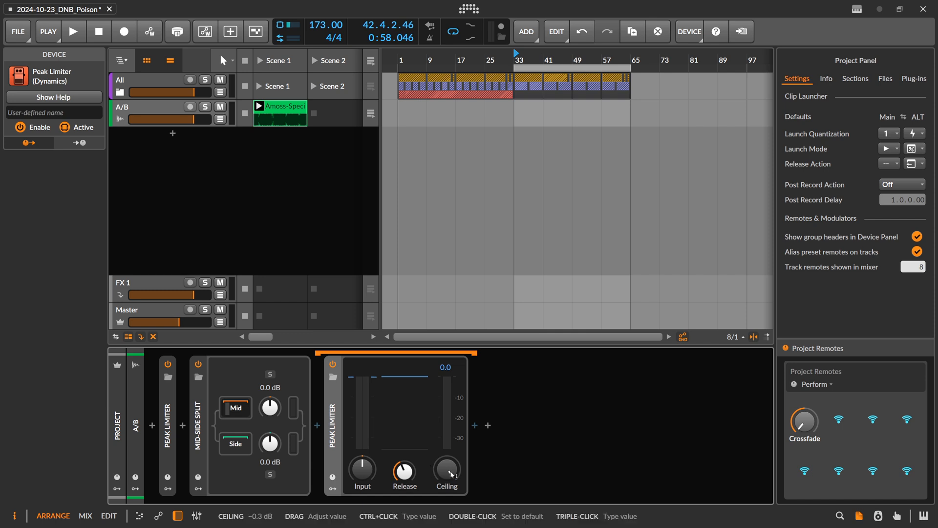
{"action": "left_click", "coordinate": [74, 31]}
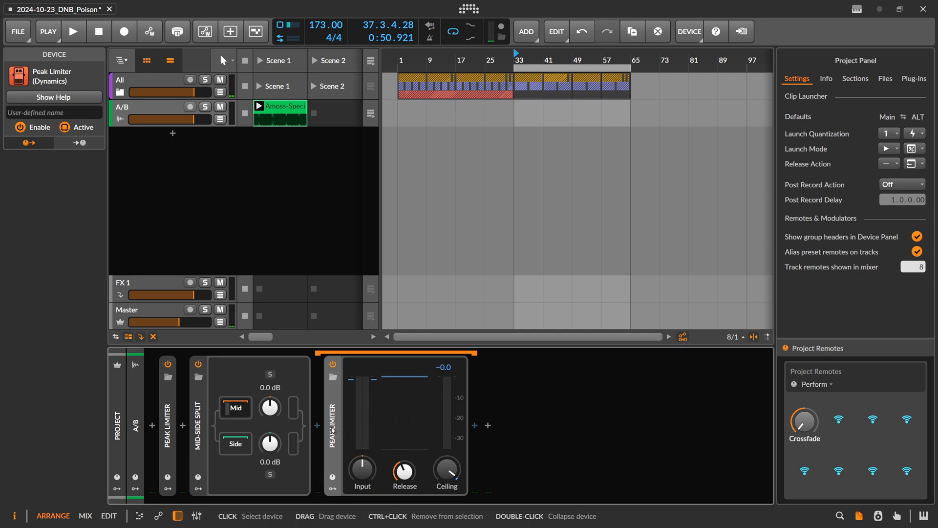
{"action": "left_click", "coordinate": [74, 31]}
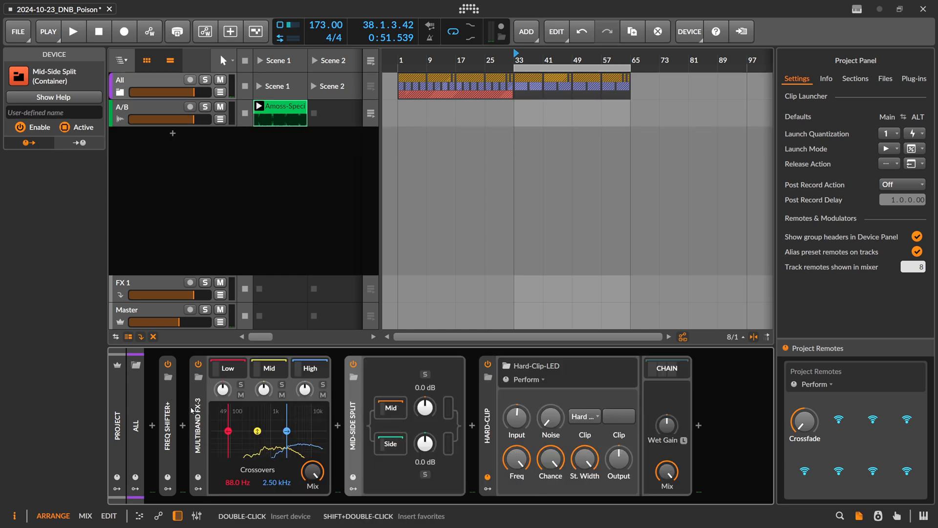
{"action": "left_click", "coordinate": [74, 31]}
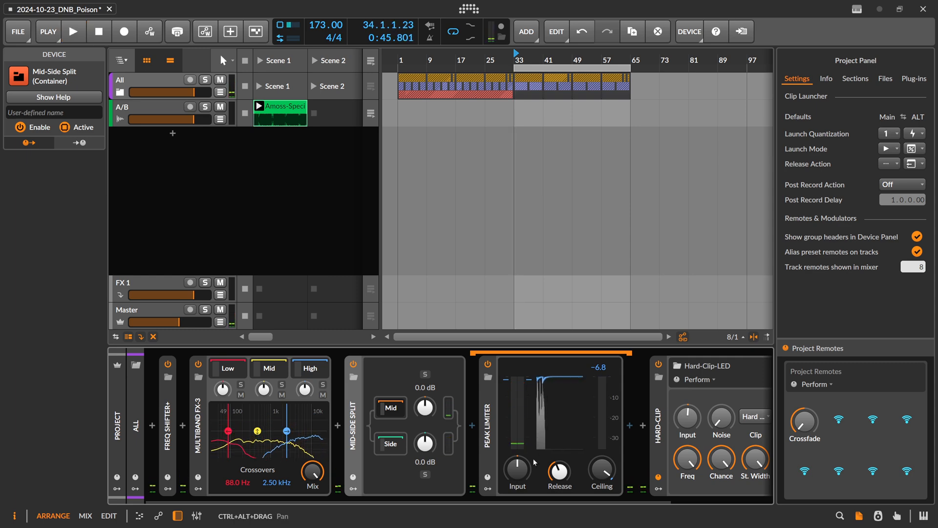
{"action": "left_click", "coordinate": [74, 31]}
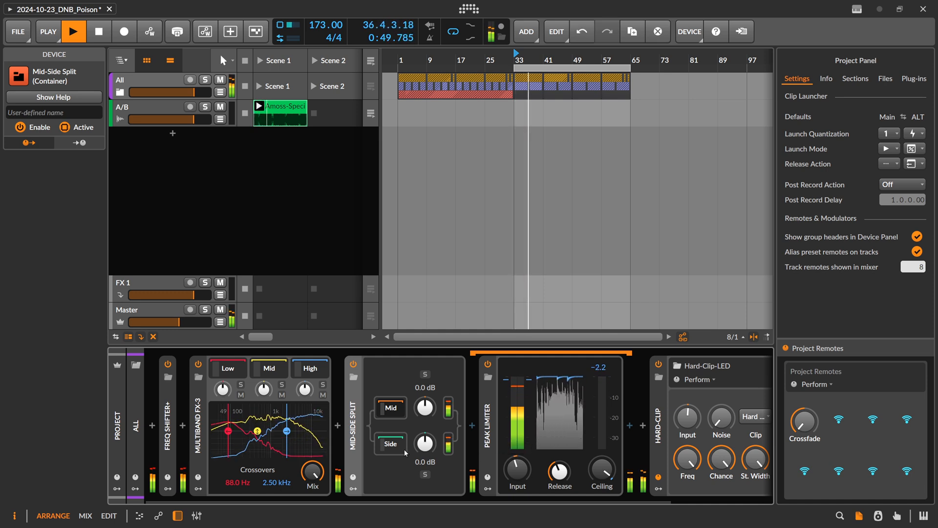
{"action": "left_click", "coordinate": [74, 31]}
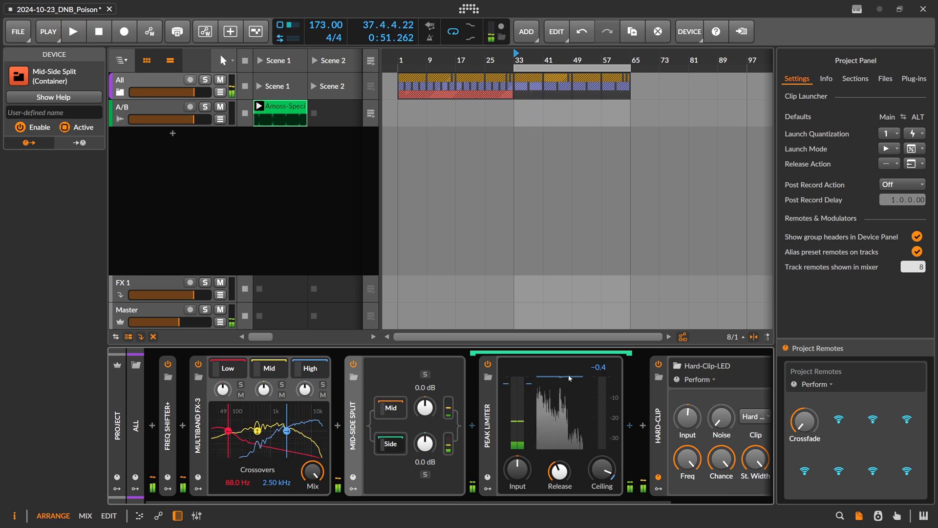
{"action": "left_click", "coordinate": [74, 31]}
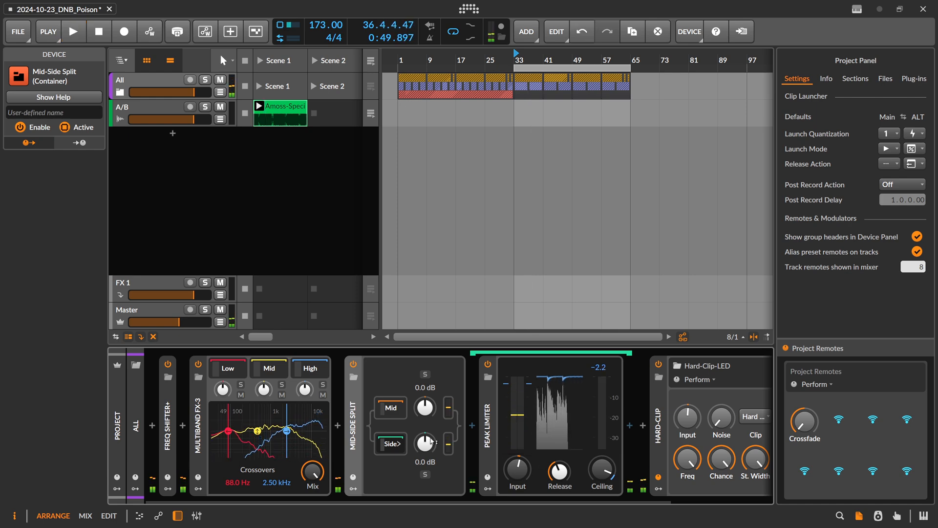
{"action": "left_click", "coordinate": [390, 444]}
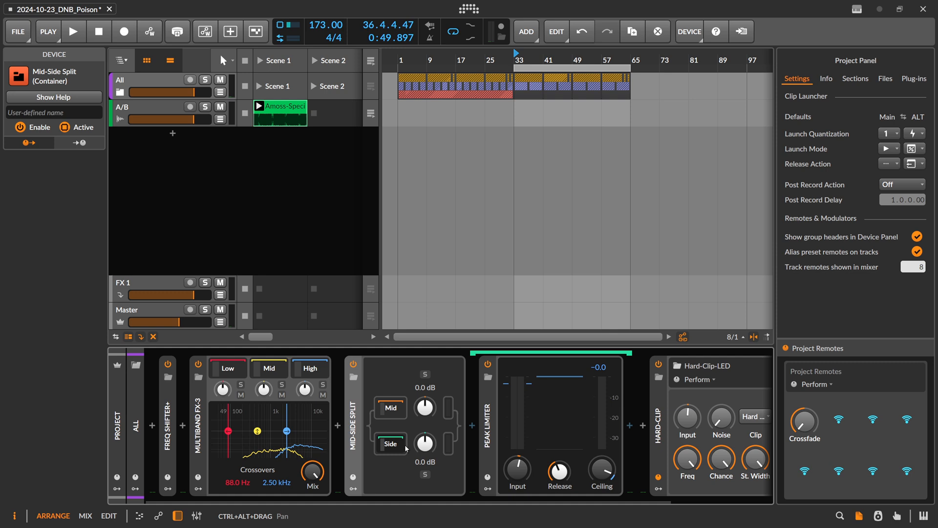
{"action": "mouse_move", "coordinate": [392, 413]}
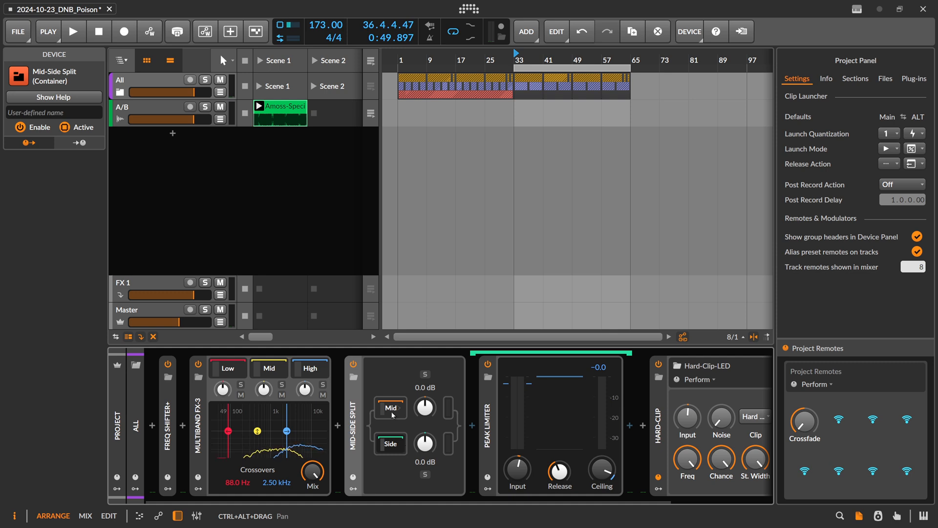
{"action": "mouse_move", "coordinate": [424, 408]}
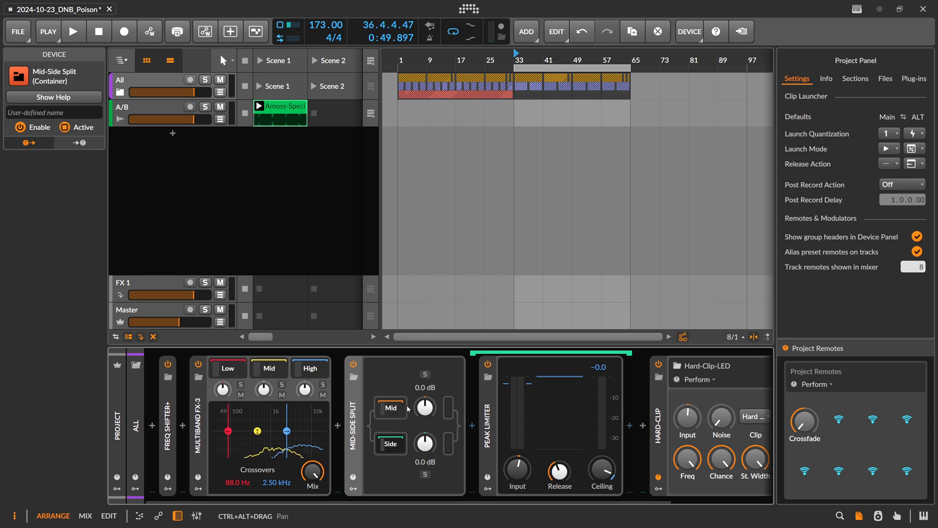
{"action": "left_click", "coordinate": [74, 31]}
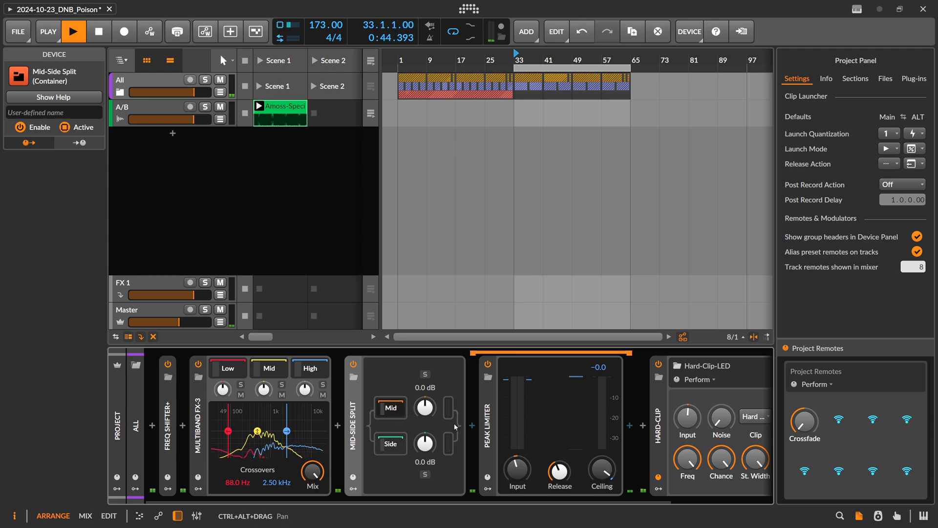
{"action": "left_click", "coordinate": [74, 31]}
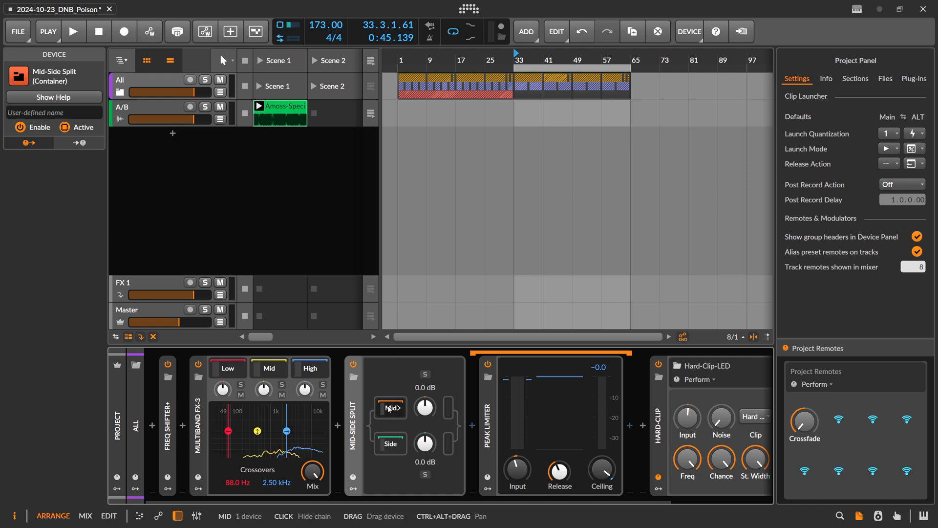
{"action": "left_click", "coordinate": [74, 31]}
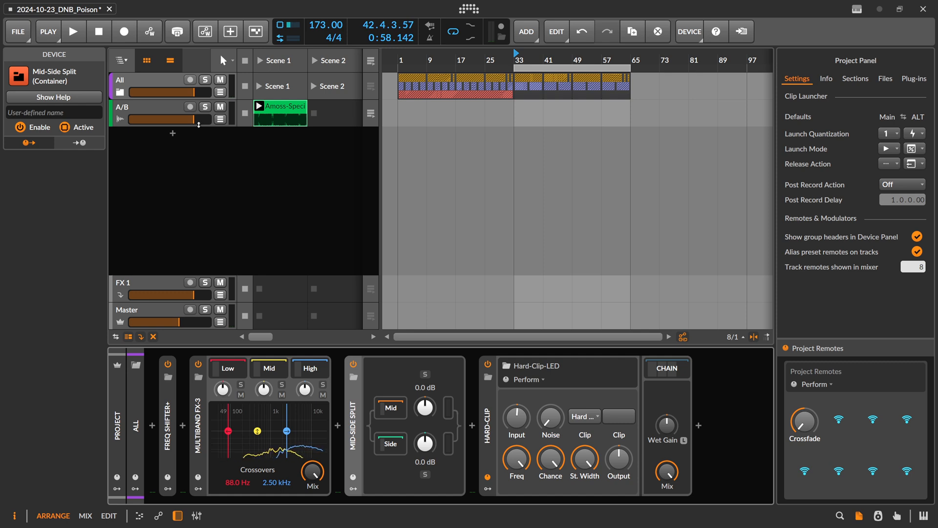
- Insert a Tool utility after the A/B track's Mid-Side Split
{"action": "left_click", "coordinate": [185, 426]}
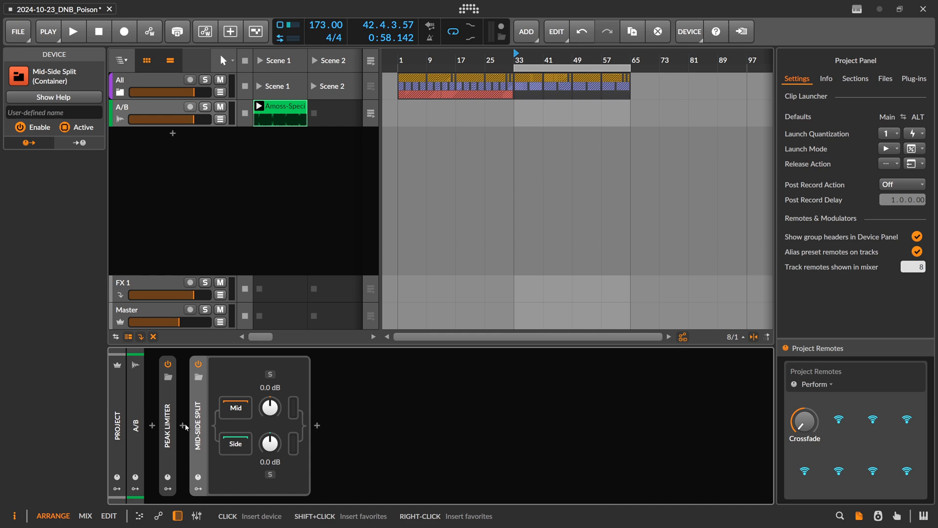
{"action": "left_click", "coordinate": [317, 425]}
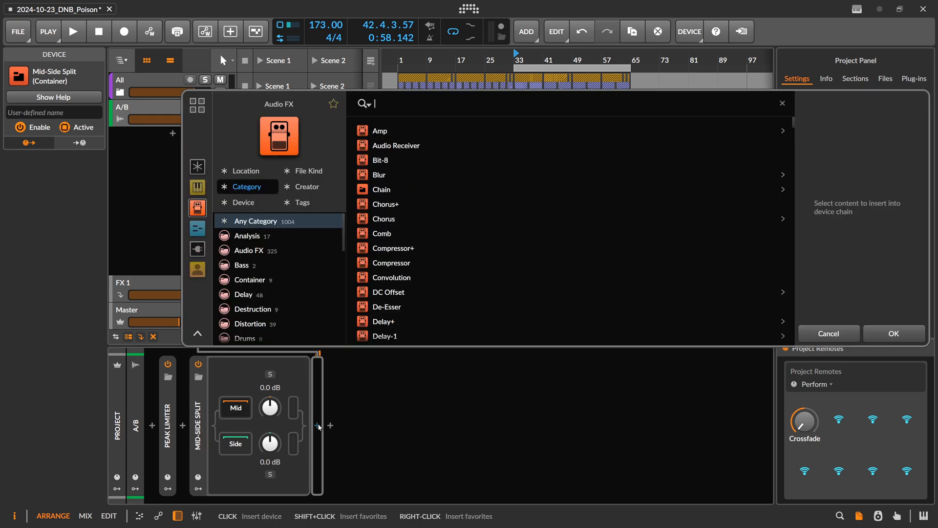
{"action": "left_click", "coordinate": [893, 333]}
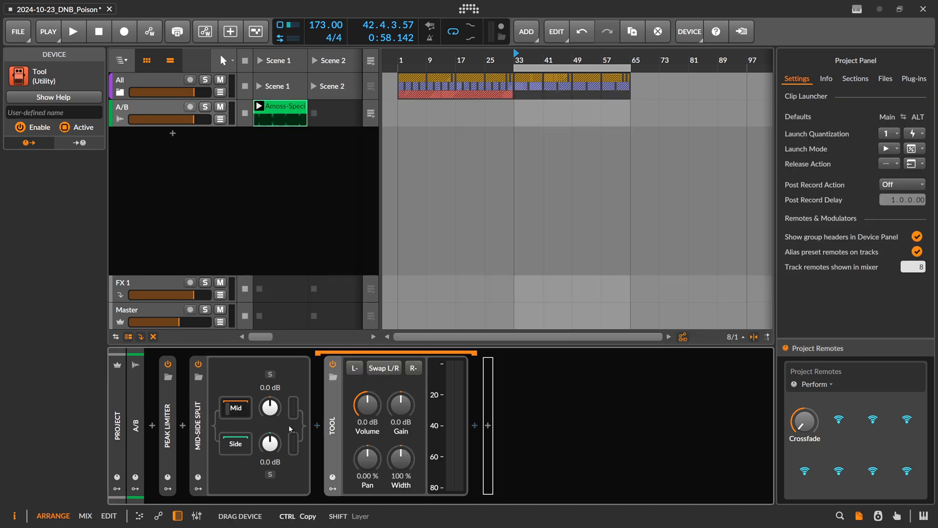
{"action": "left_click", "coordinate": [234, 408]}
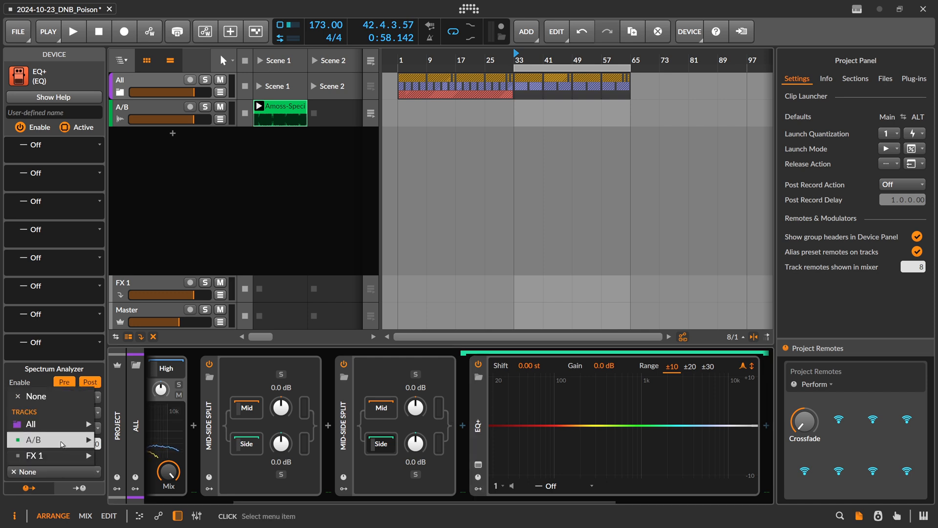
- Use the A/B track as the EQ+ analyzer reference, play to compare, then reselect tracks
{"action": "left_click", "coordinate": [88, 440]}
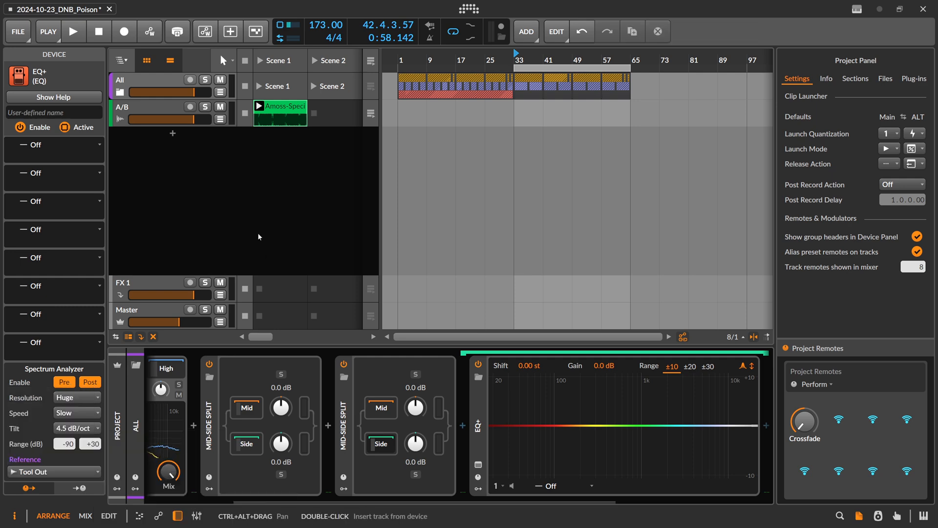
{"action": "left_click", "coordinate": [73, 31]}
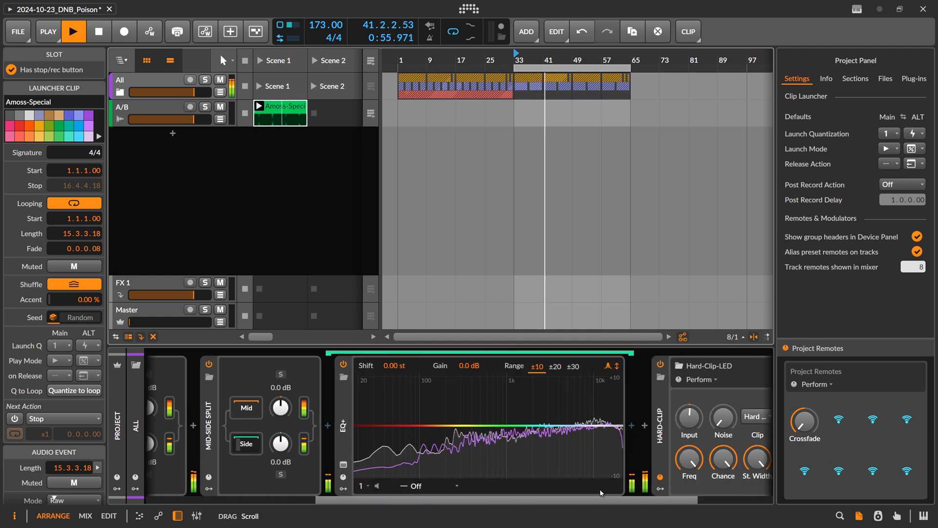
{"action": "left_click", "coordinate": [123, 107]}
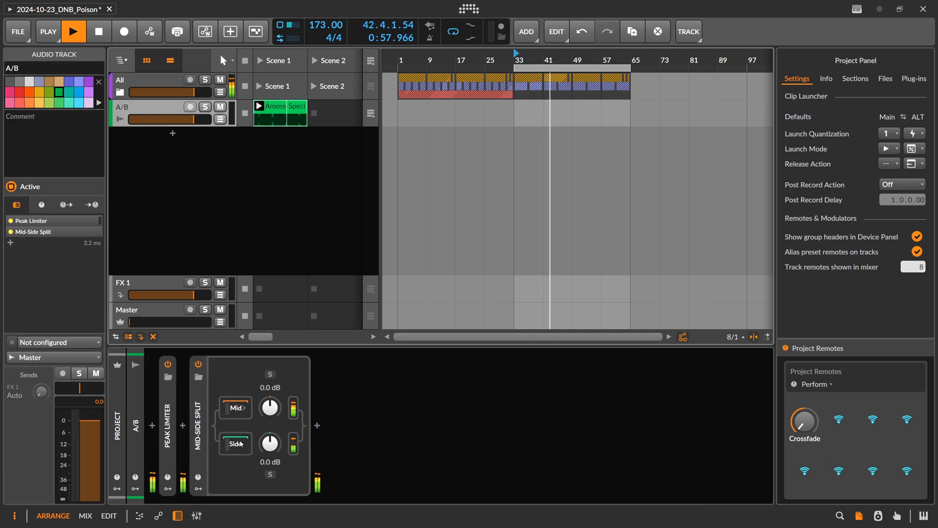
{"action": "left_click", "coordinate": [131, 80]}
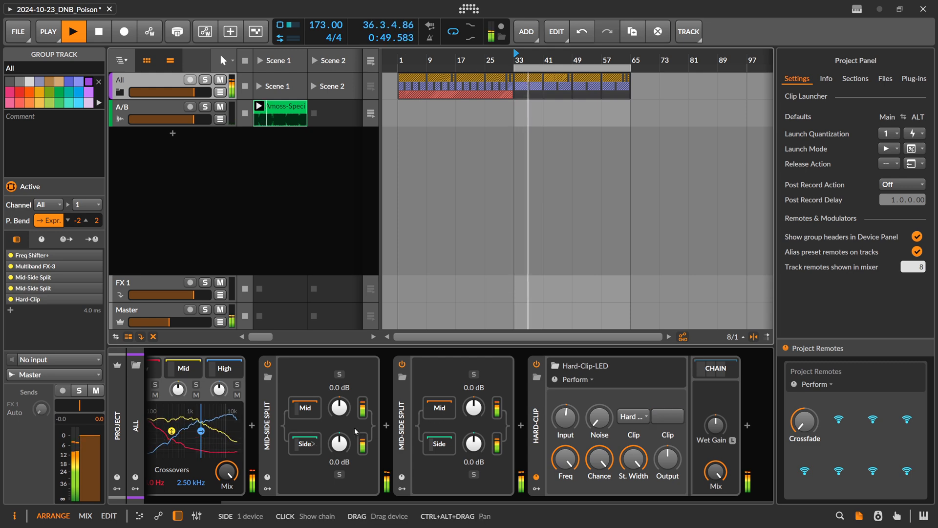
{"action": "left_click", "coordinate": [280, 114]}
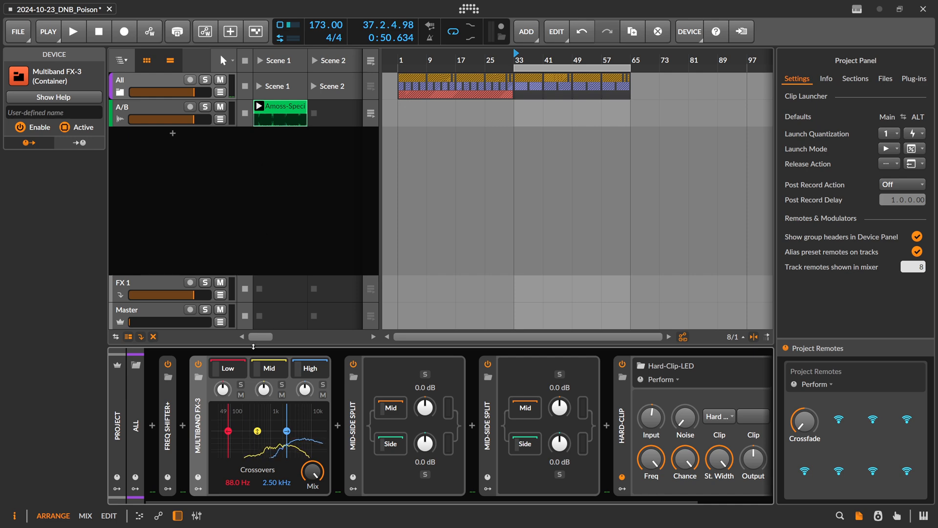
- Add a Peak Limiter after Multiband FX-3 on the All track
{"action": "left_click", "coordinate": [227, 368]}
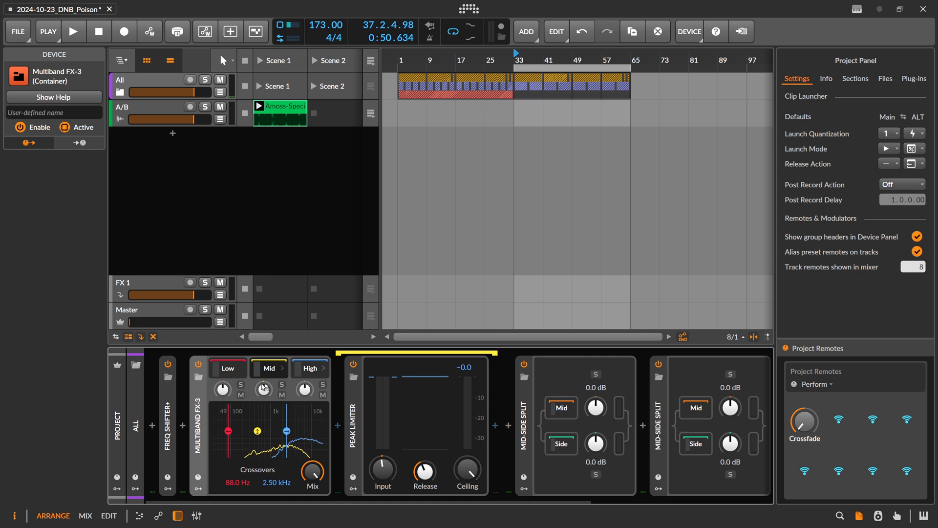
{"action": "mouse_move", "coordinate": [265, 389]}
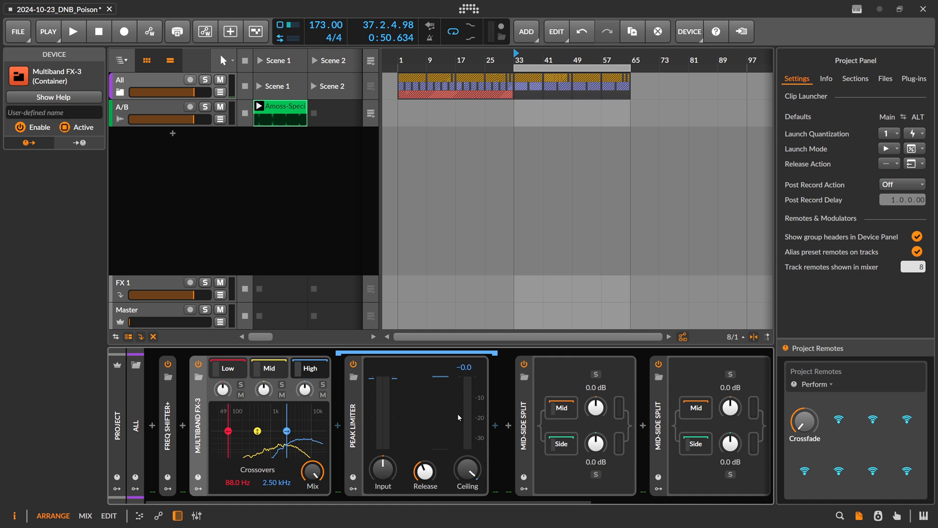
{"action": "mouse_move", "coordinate": [369, 400]}
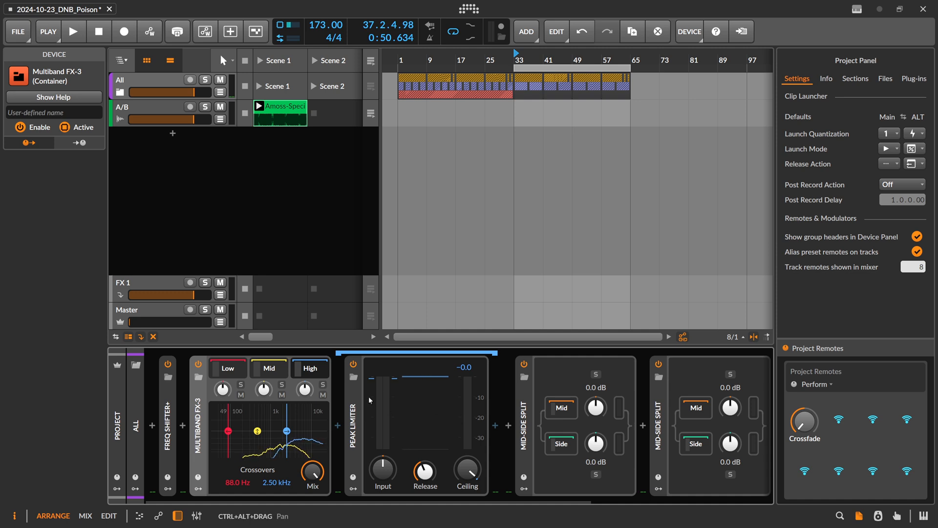